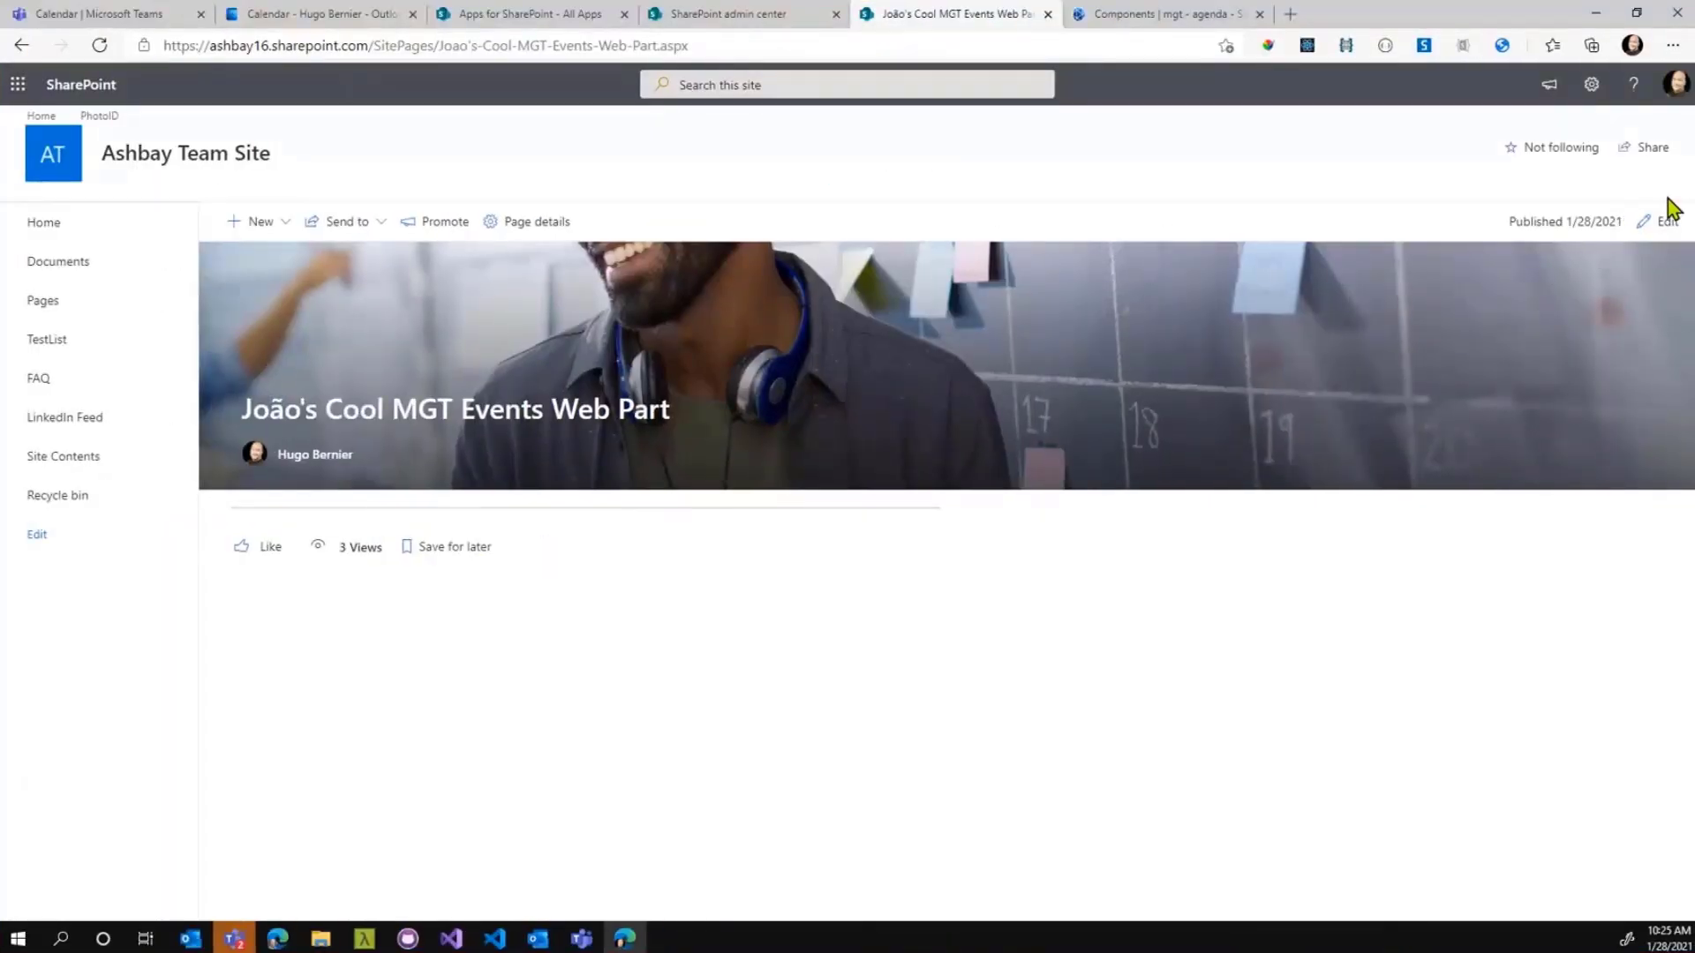
Step: Edit the Cool MGT Events page and insert the mgtEvents web part found by searching 'mgt'
left_click(1669, 222)
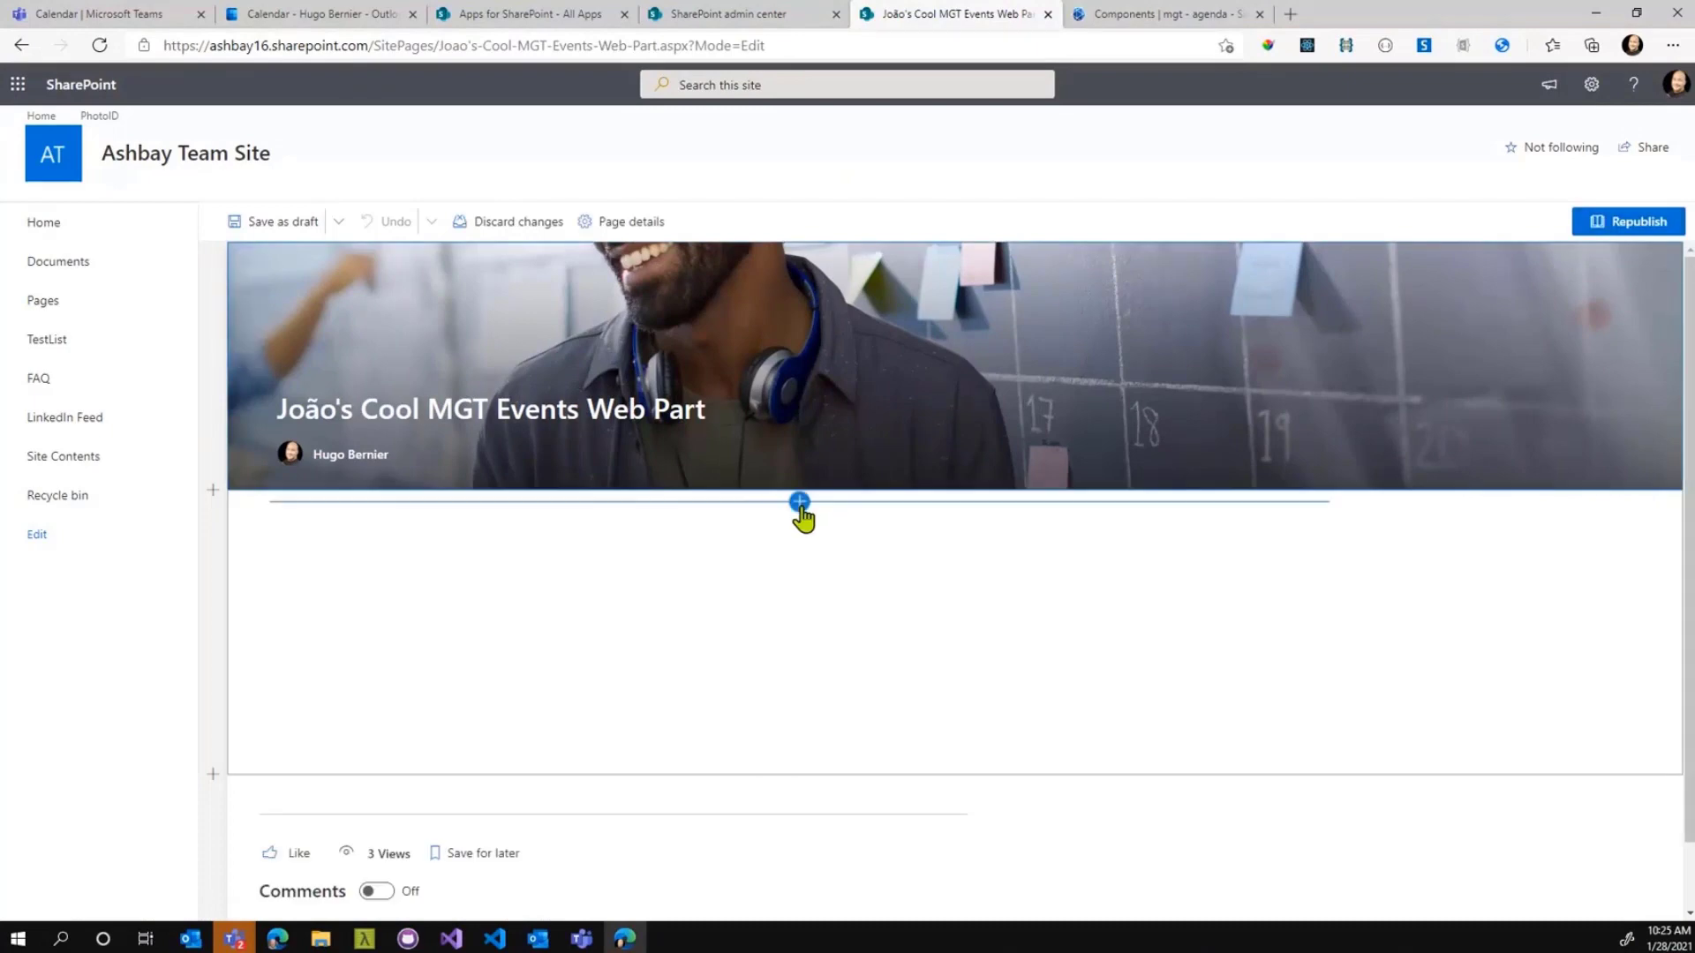
left_click(798, 502)
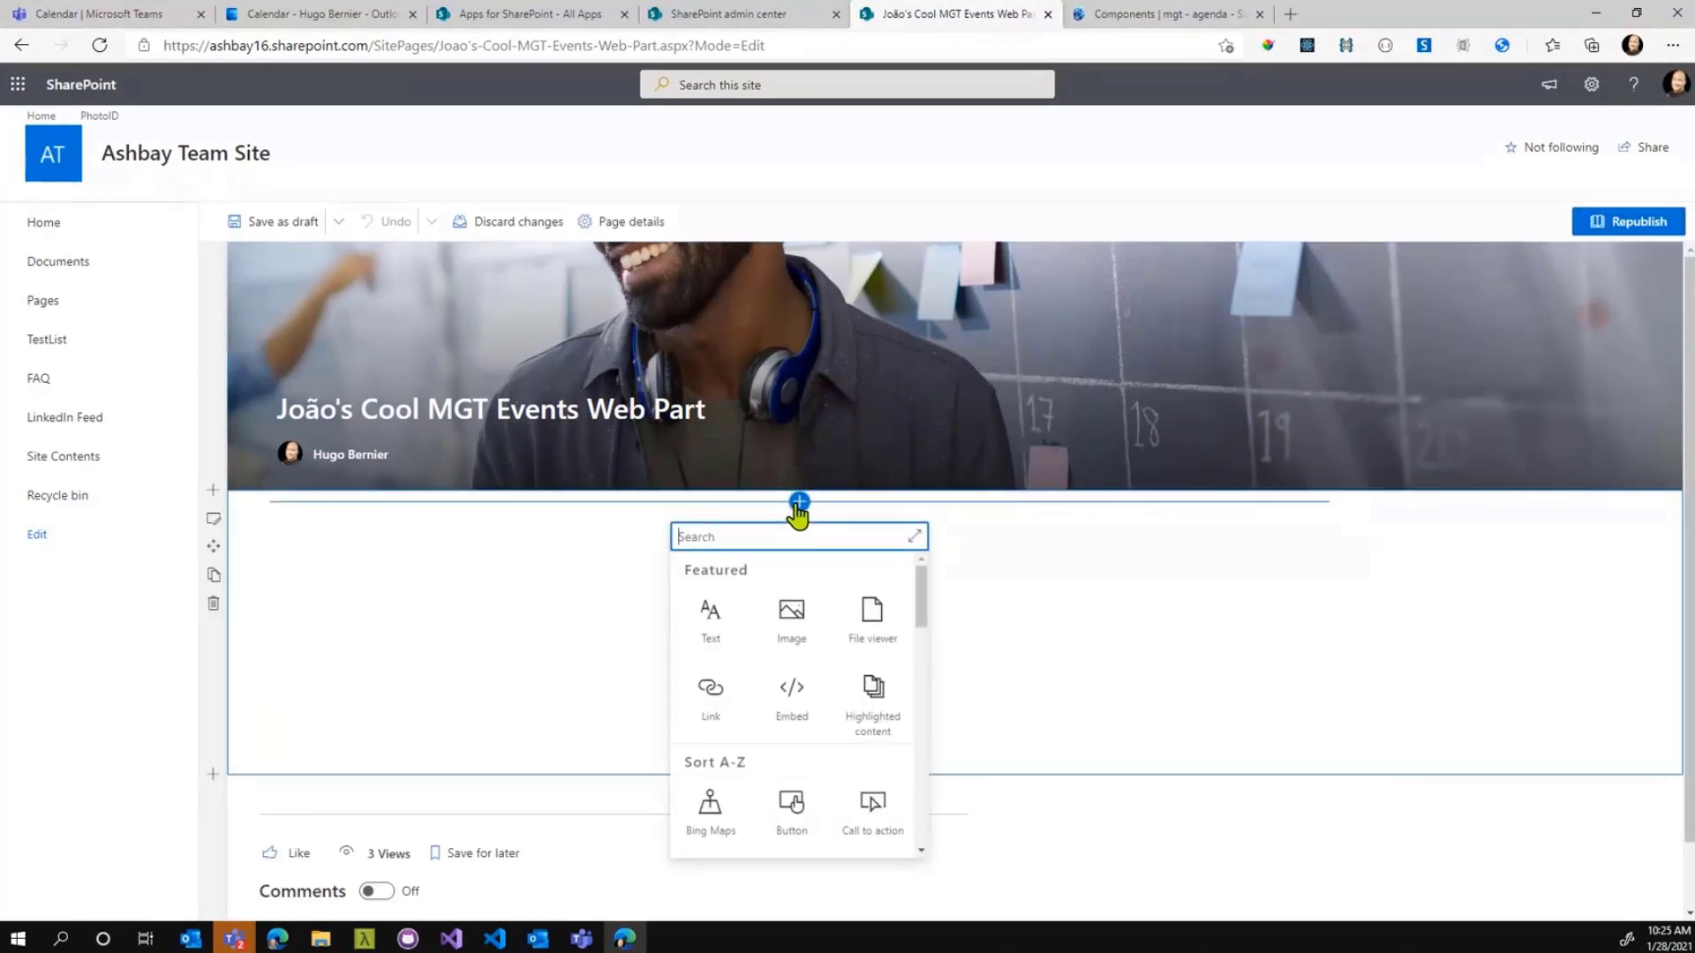
type("mgt")
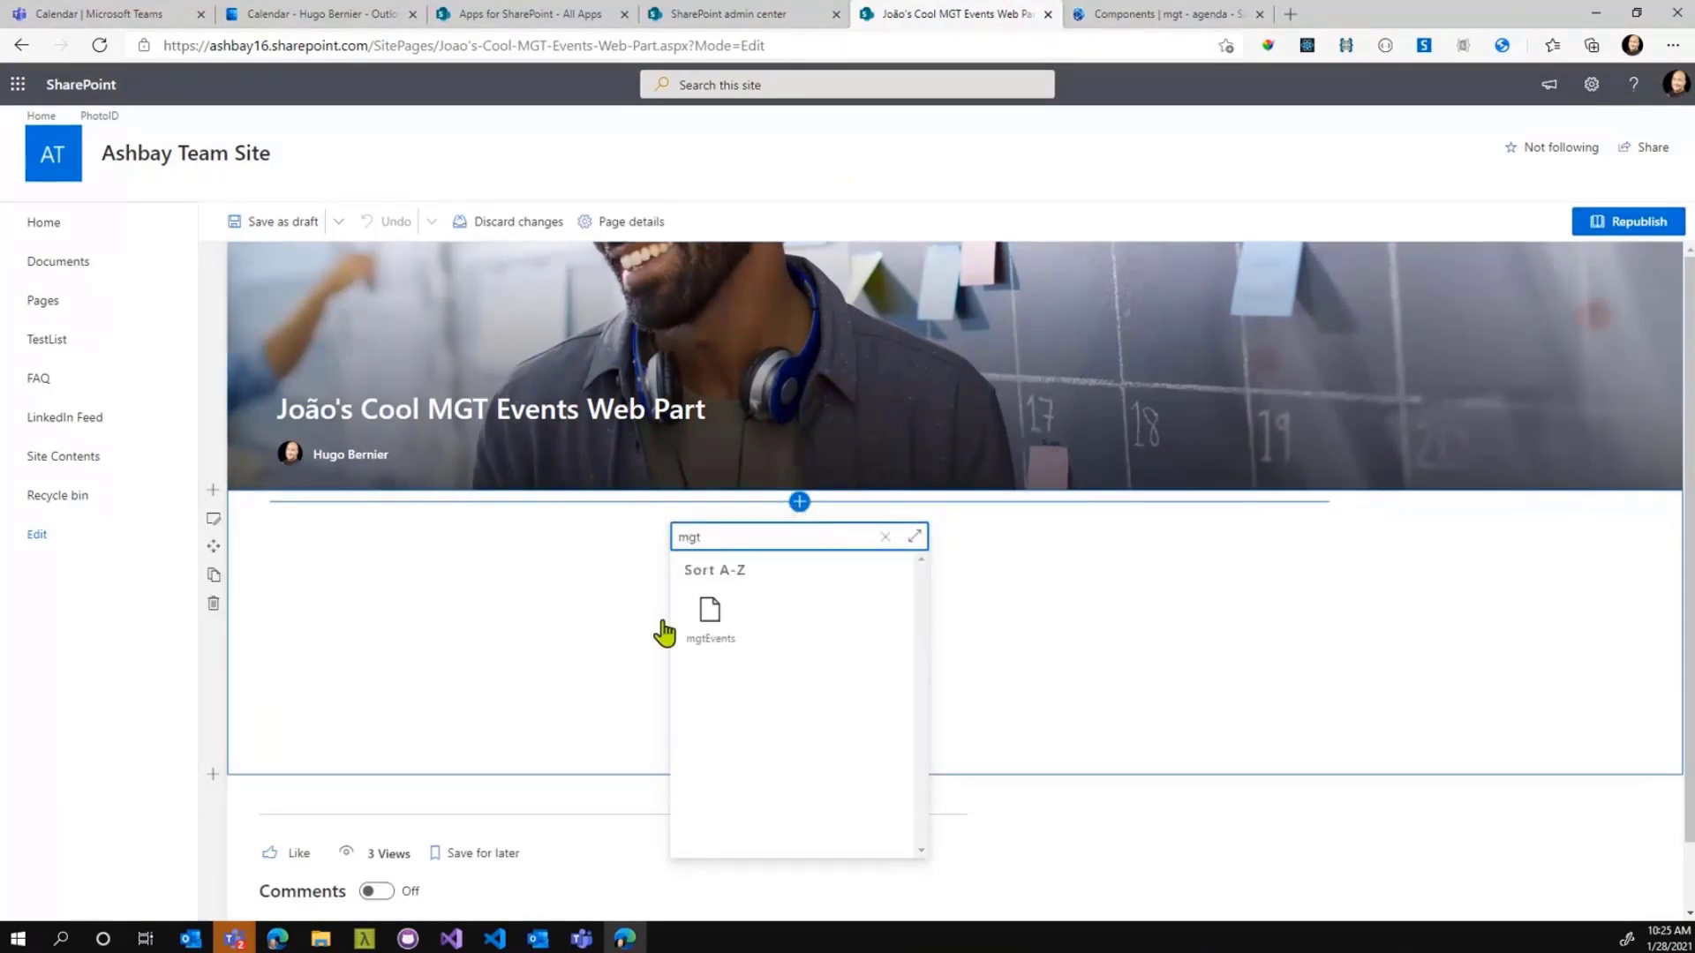
left_click(710, 618)
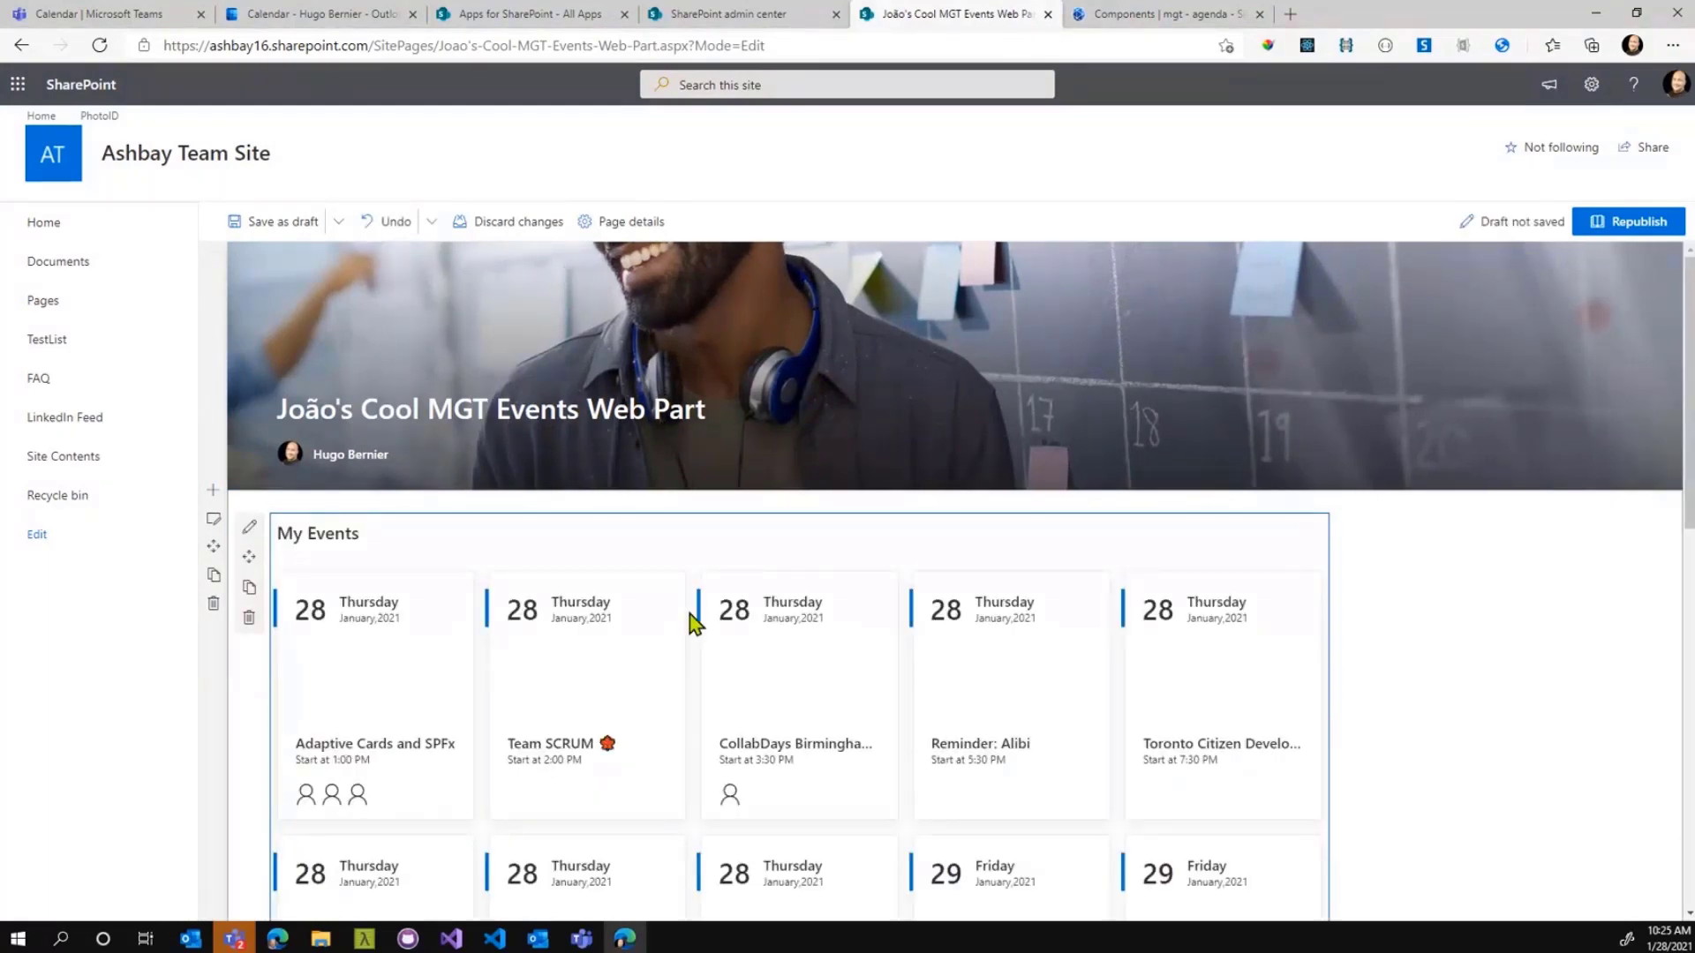
Step: Scroll down to review the My Events cards while the draft auto-saves
scroll("down", 3)
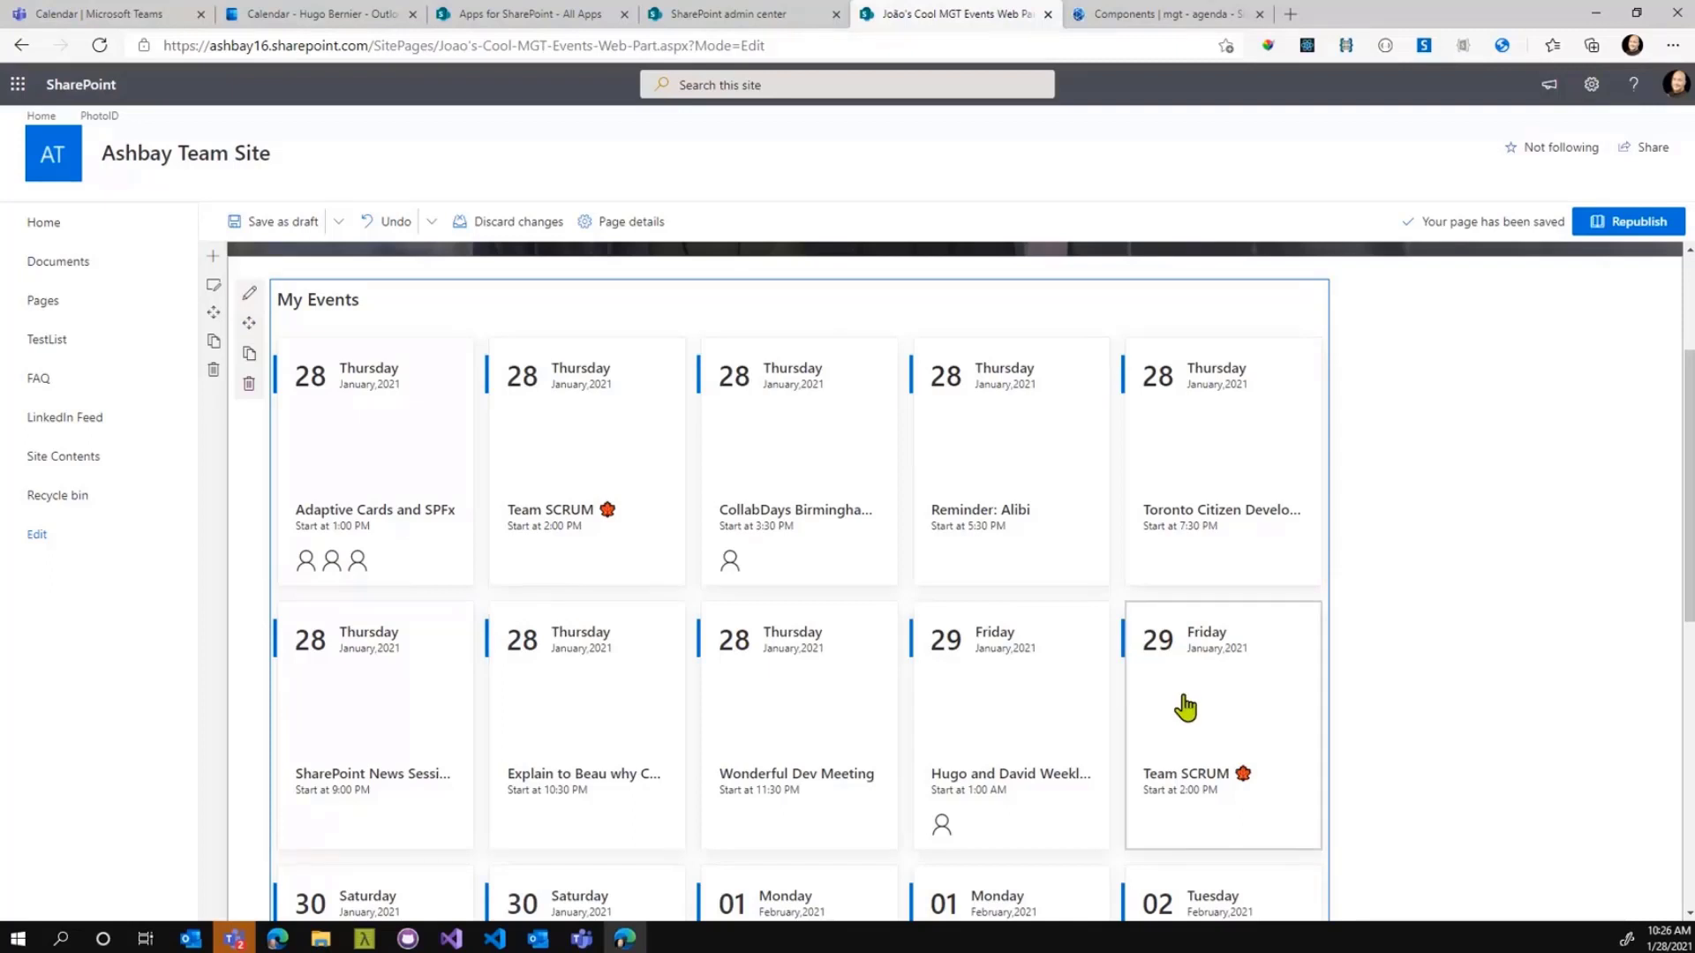
mouse_move(1077, 404)
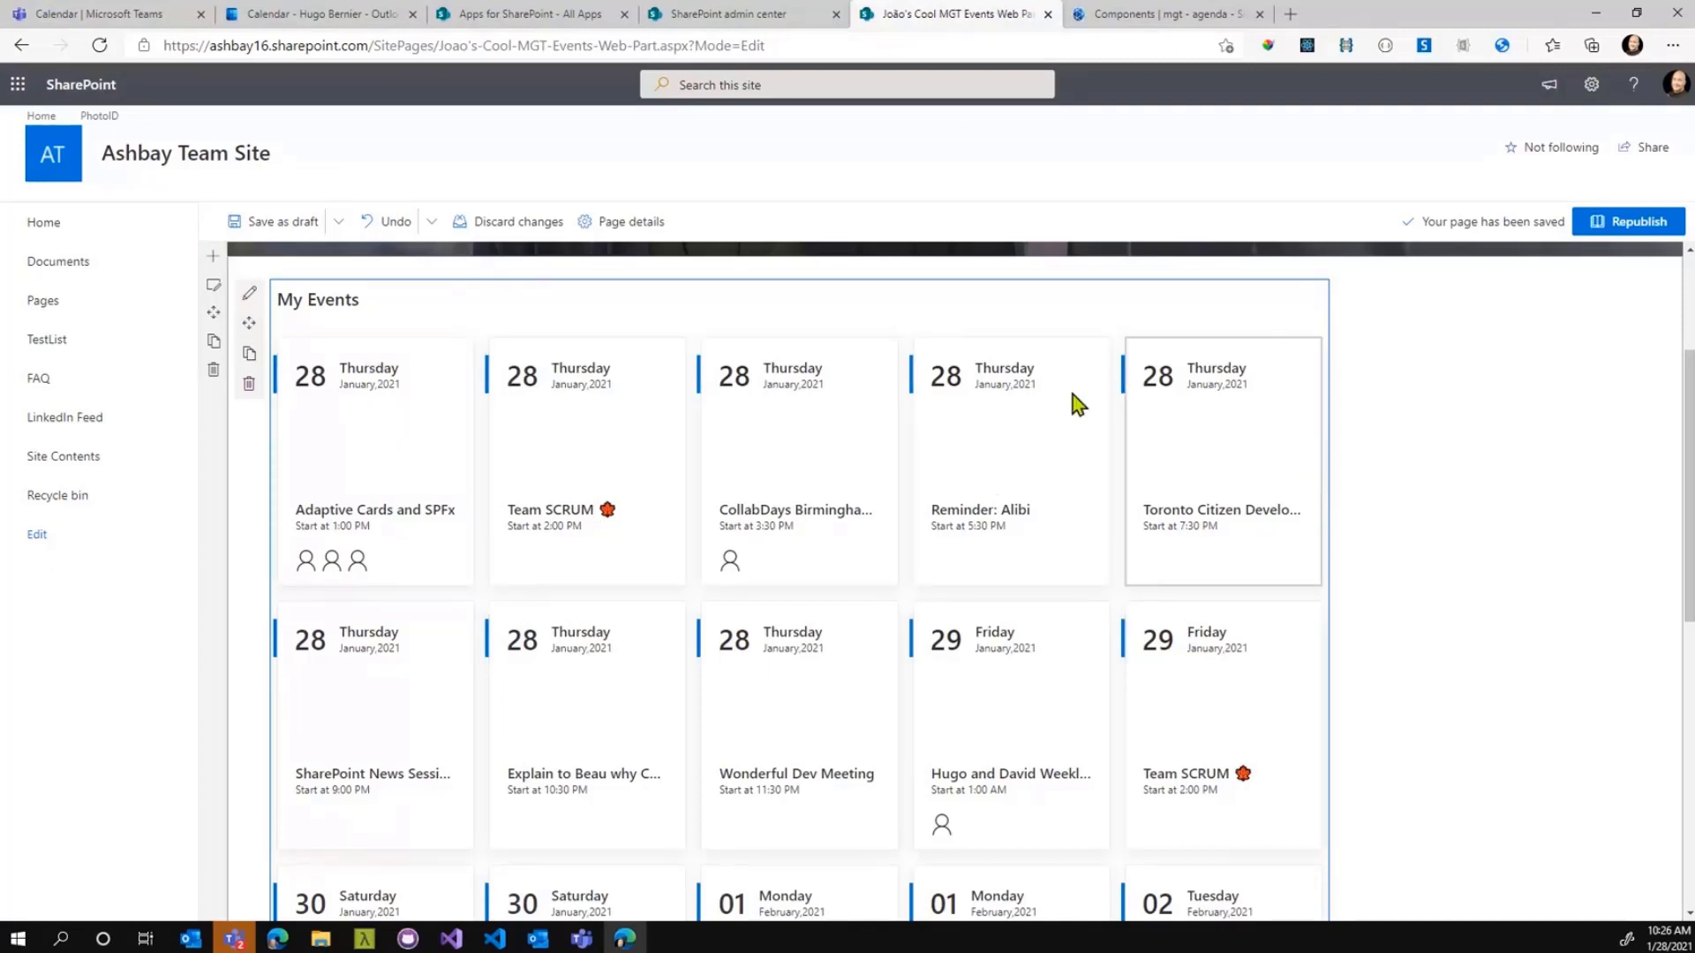
left_click(249, 295)
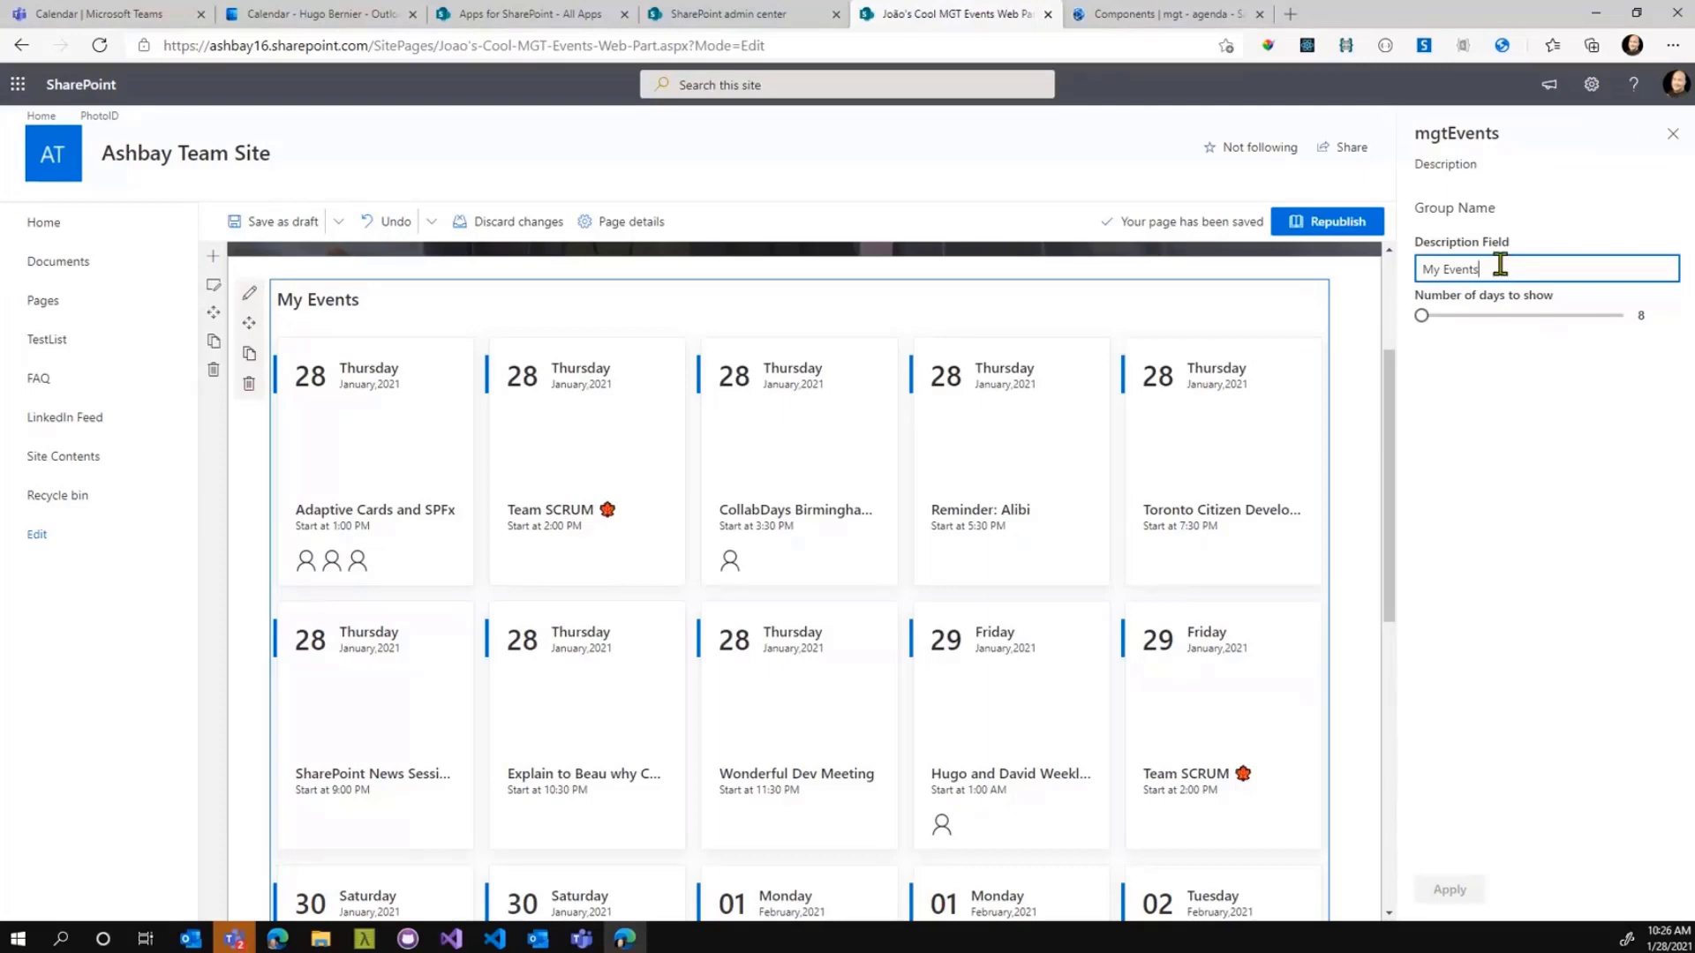
mouse_move(1427, 330)
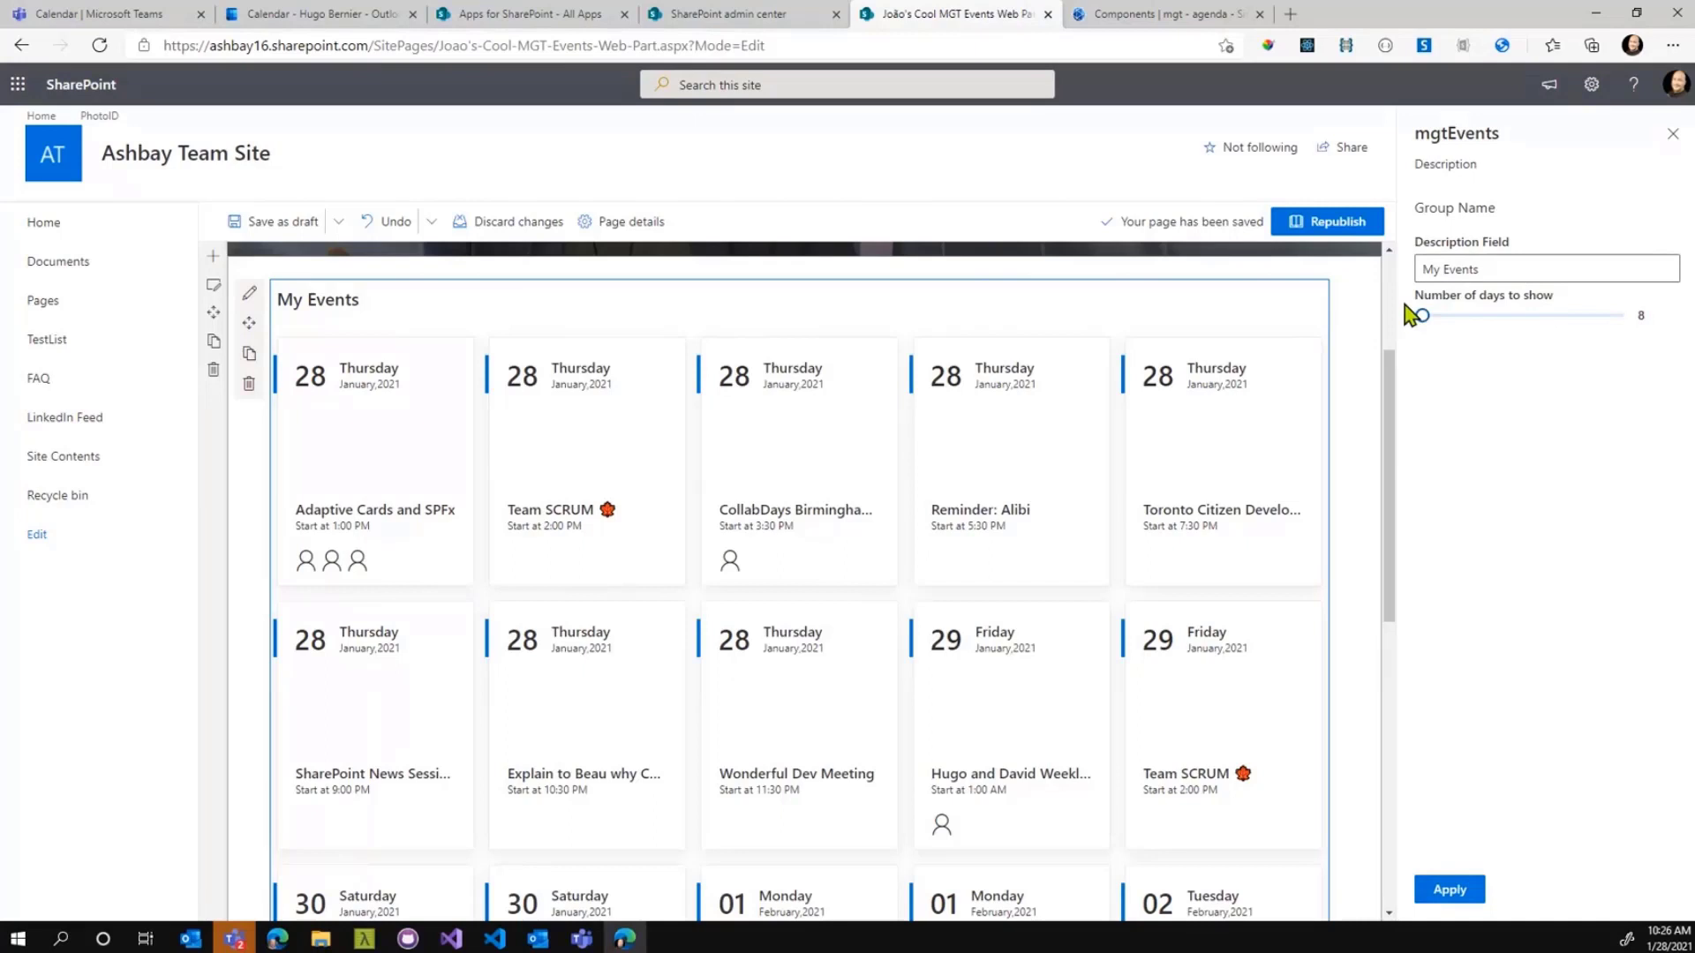
mouse_move(1610, 230)
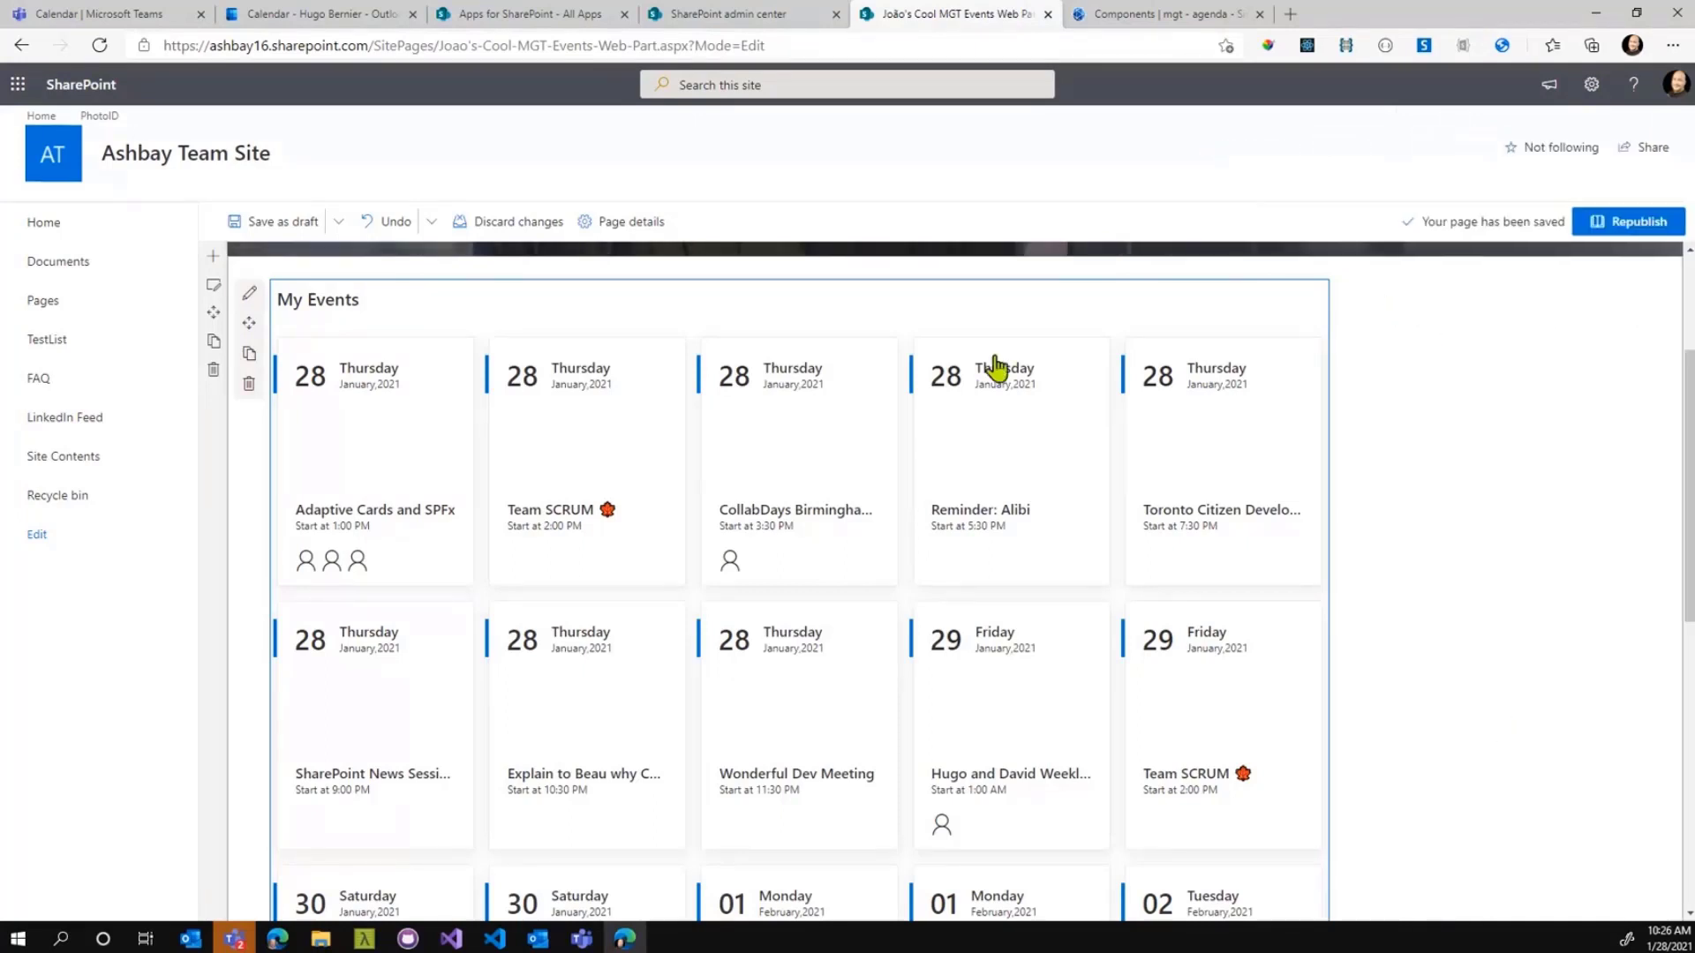
mouse_move(798, 376)
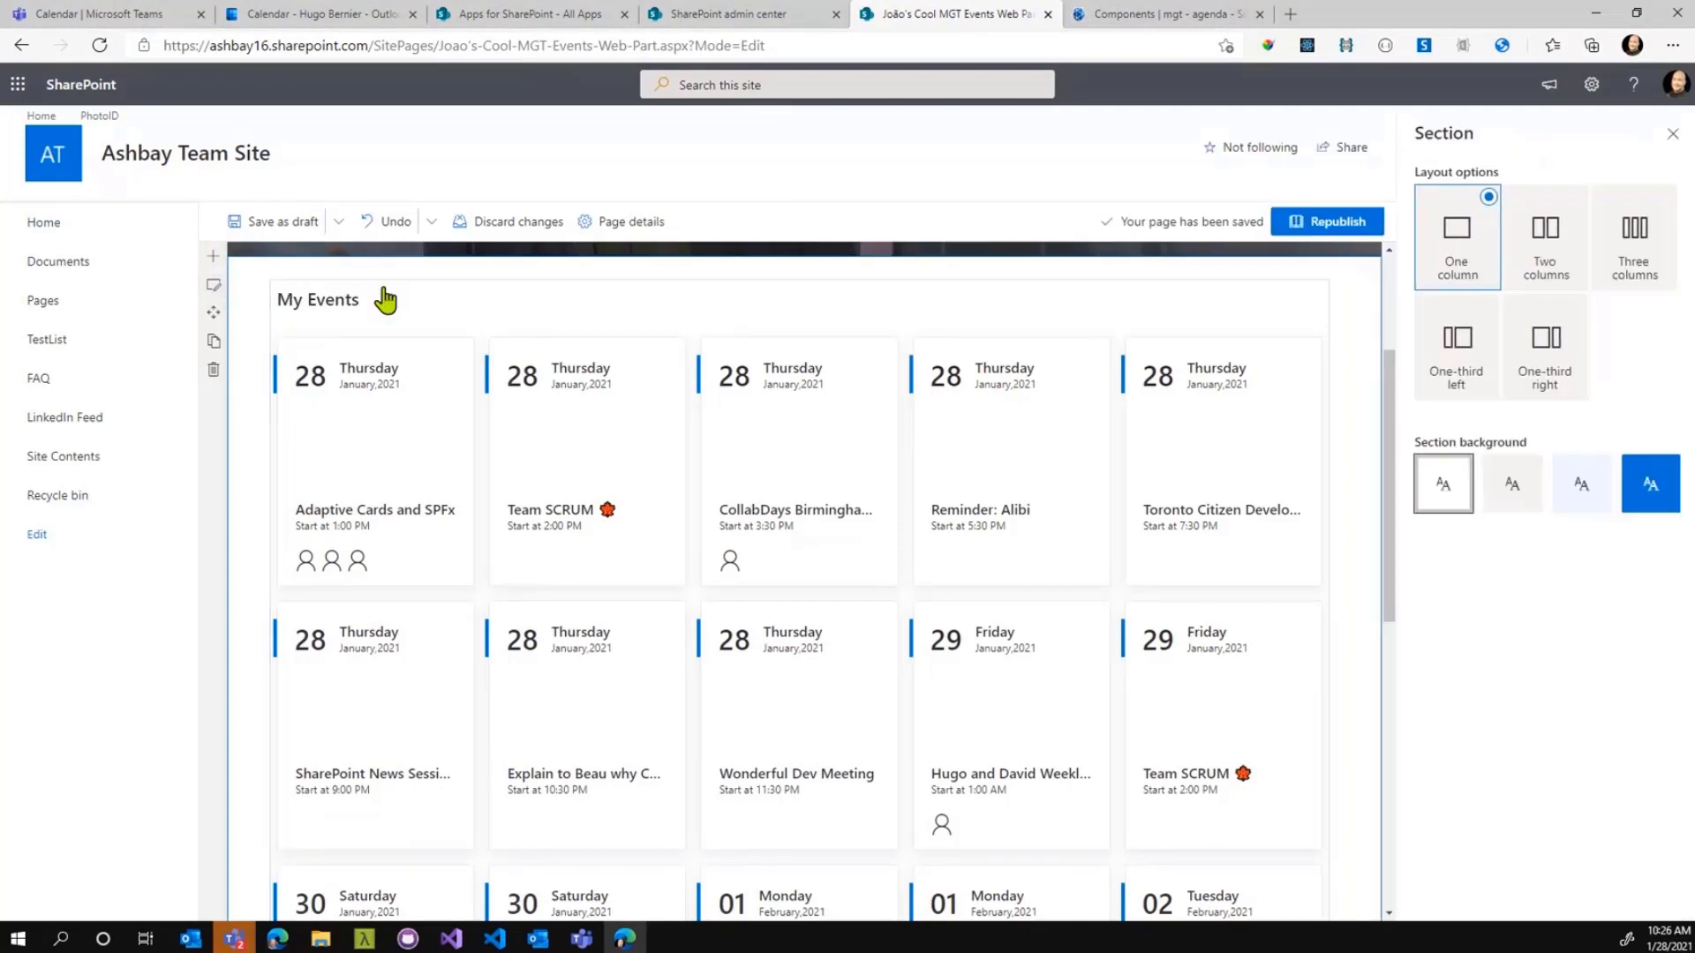
mouse_move(932, 512)
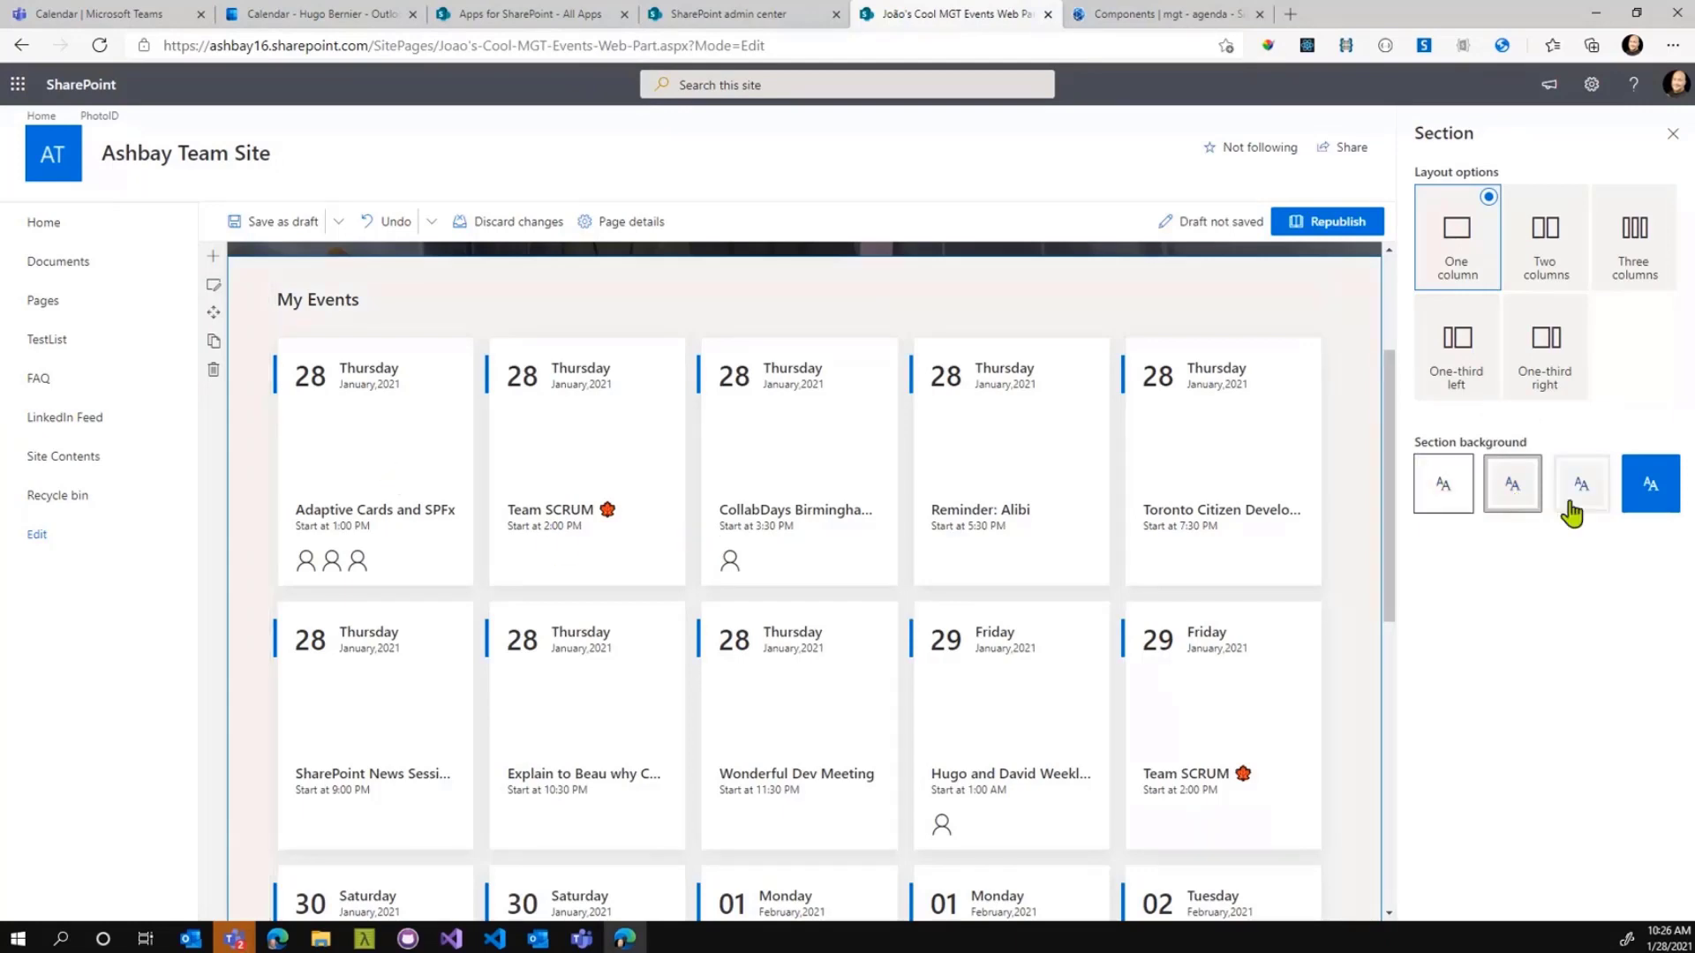
Step: Apply a tinted section background to the events section from the section settings pane
left_click(1580, 484)
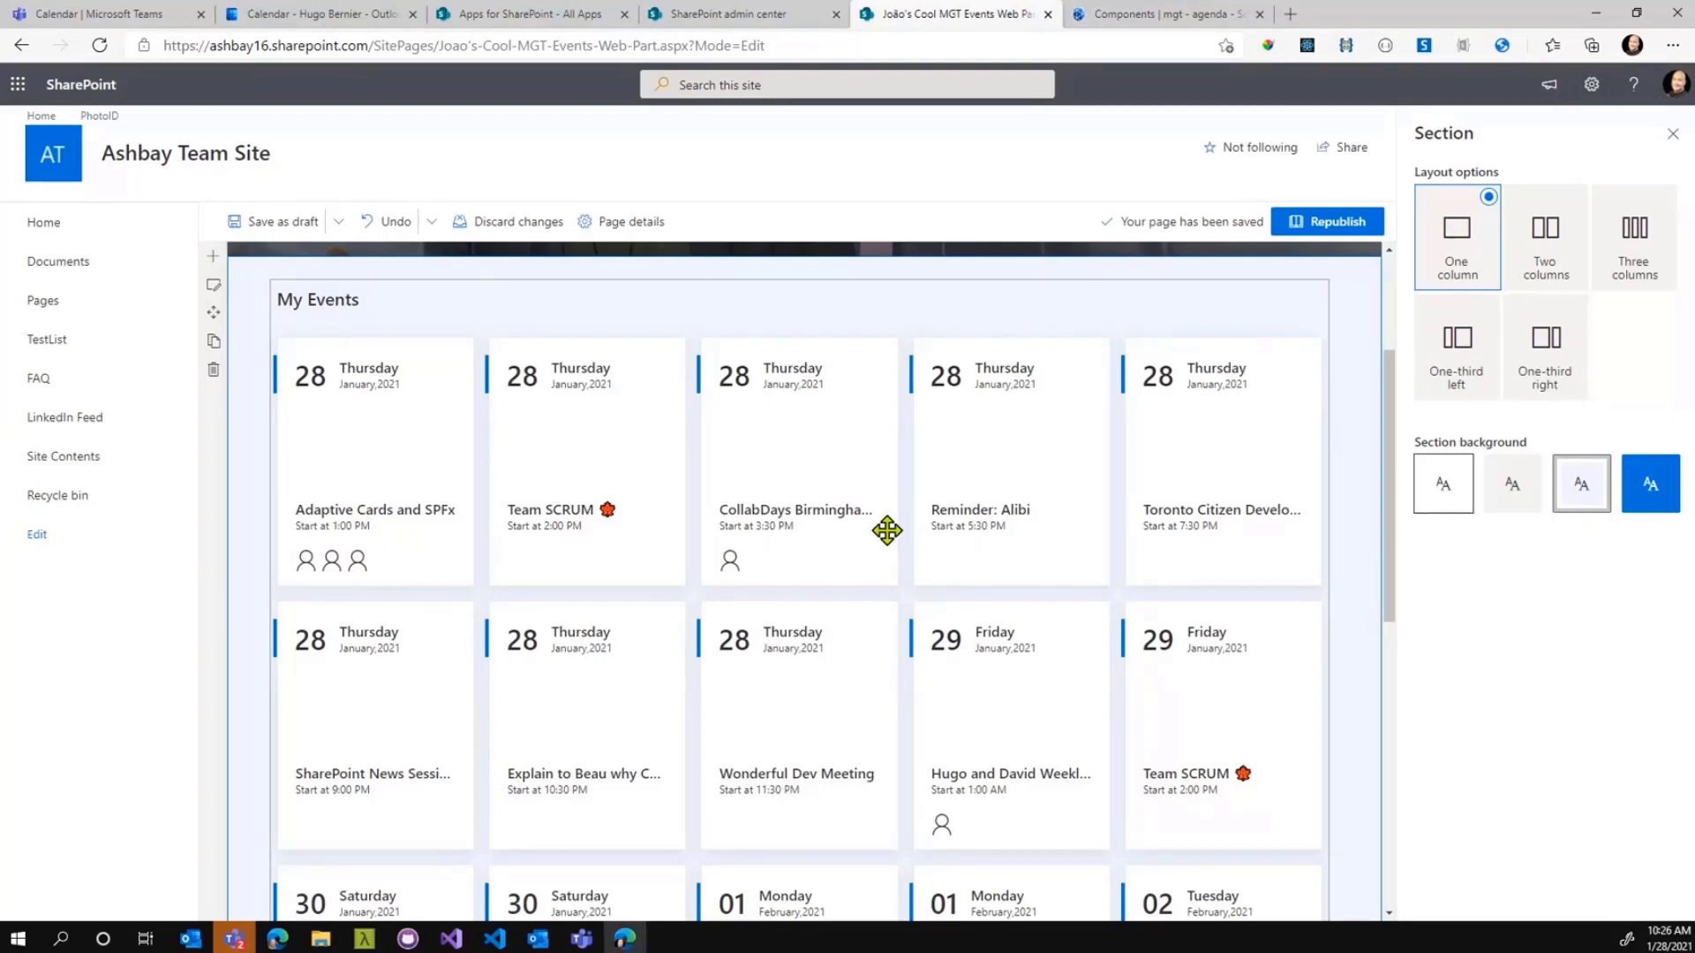
mouse_move(916, 397)
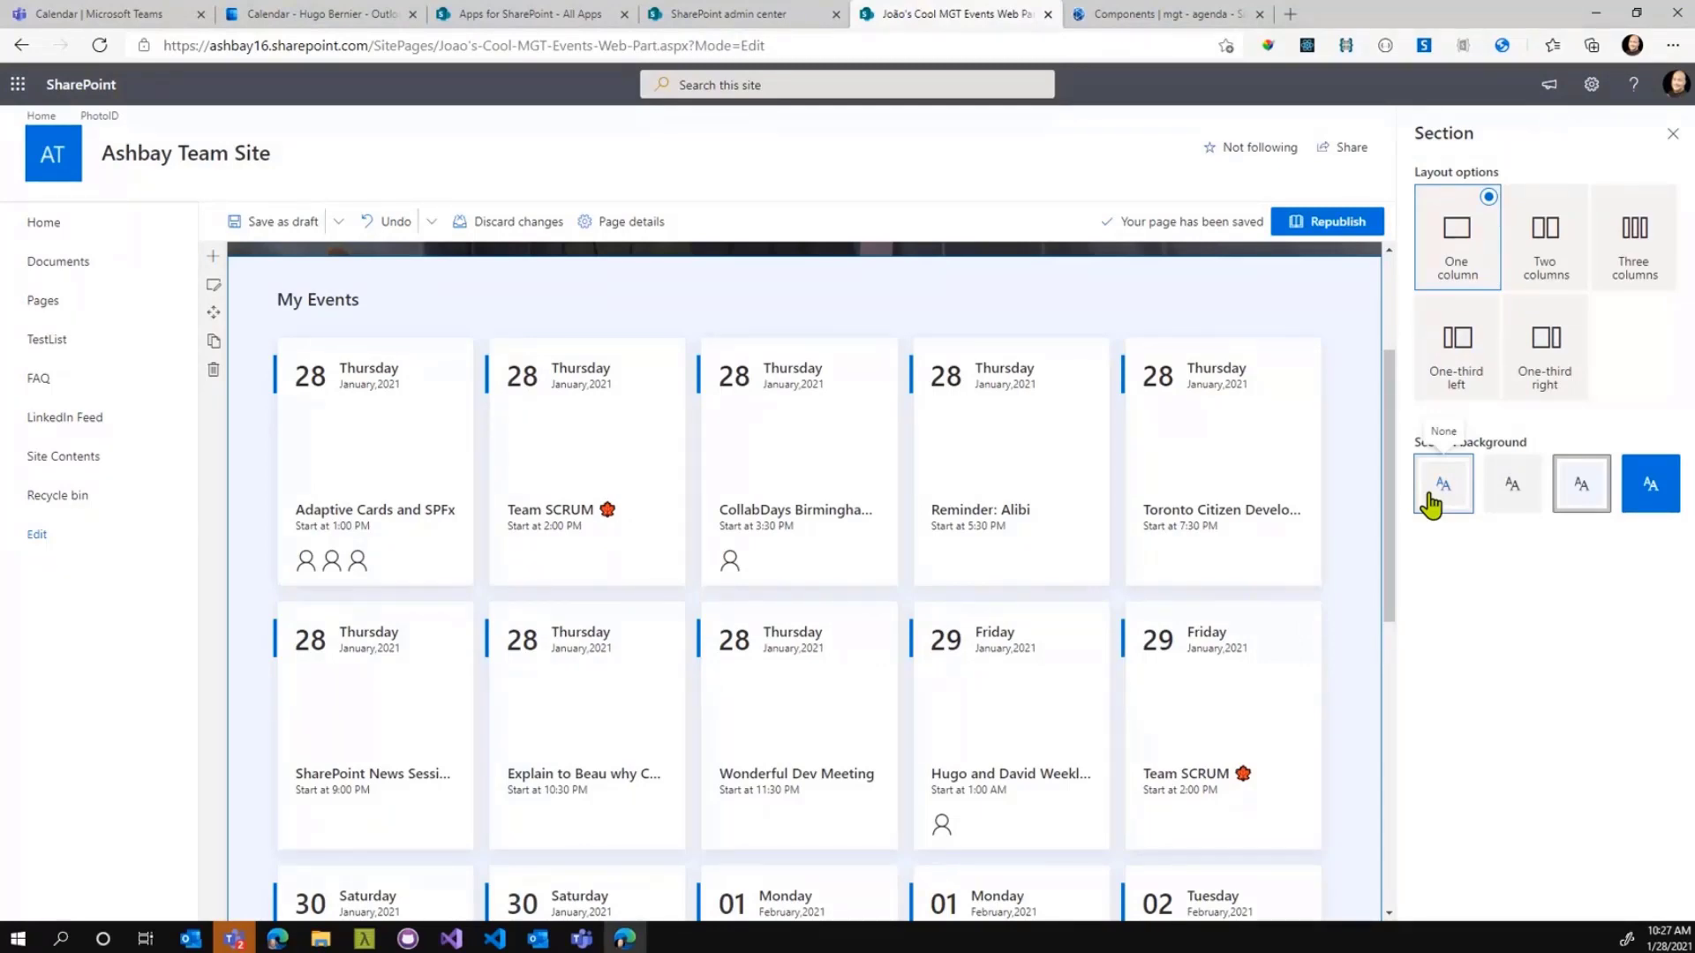
left_click(1680, 132)
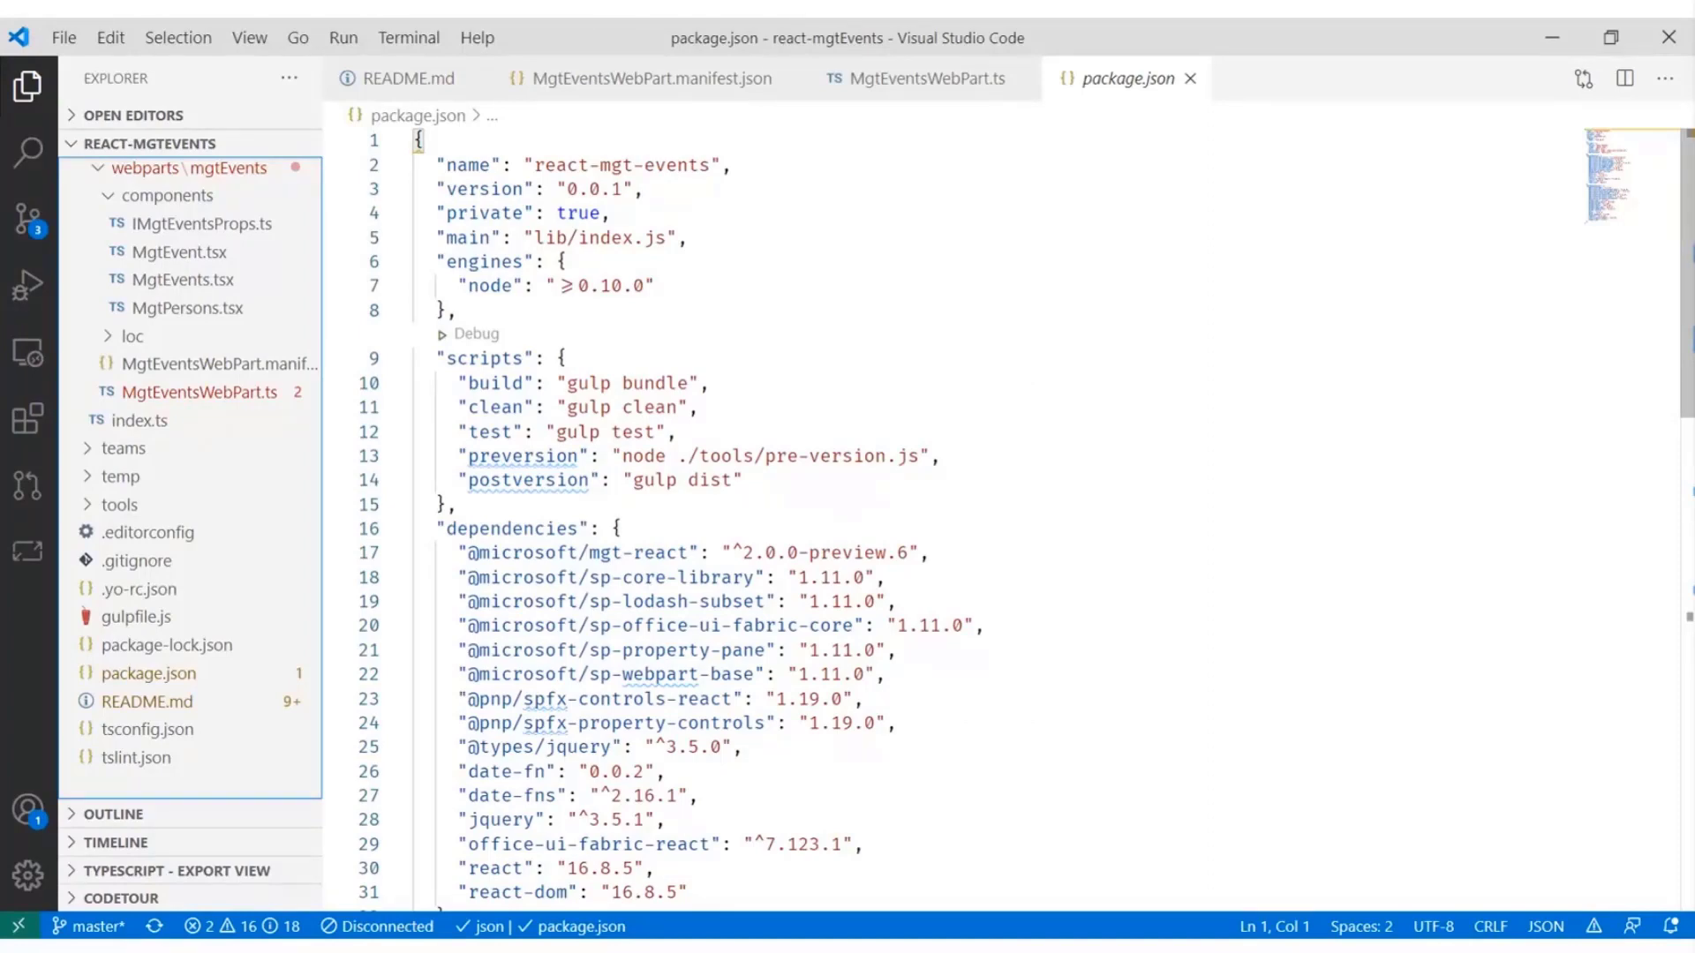
left_click(148, 673)
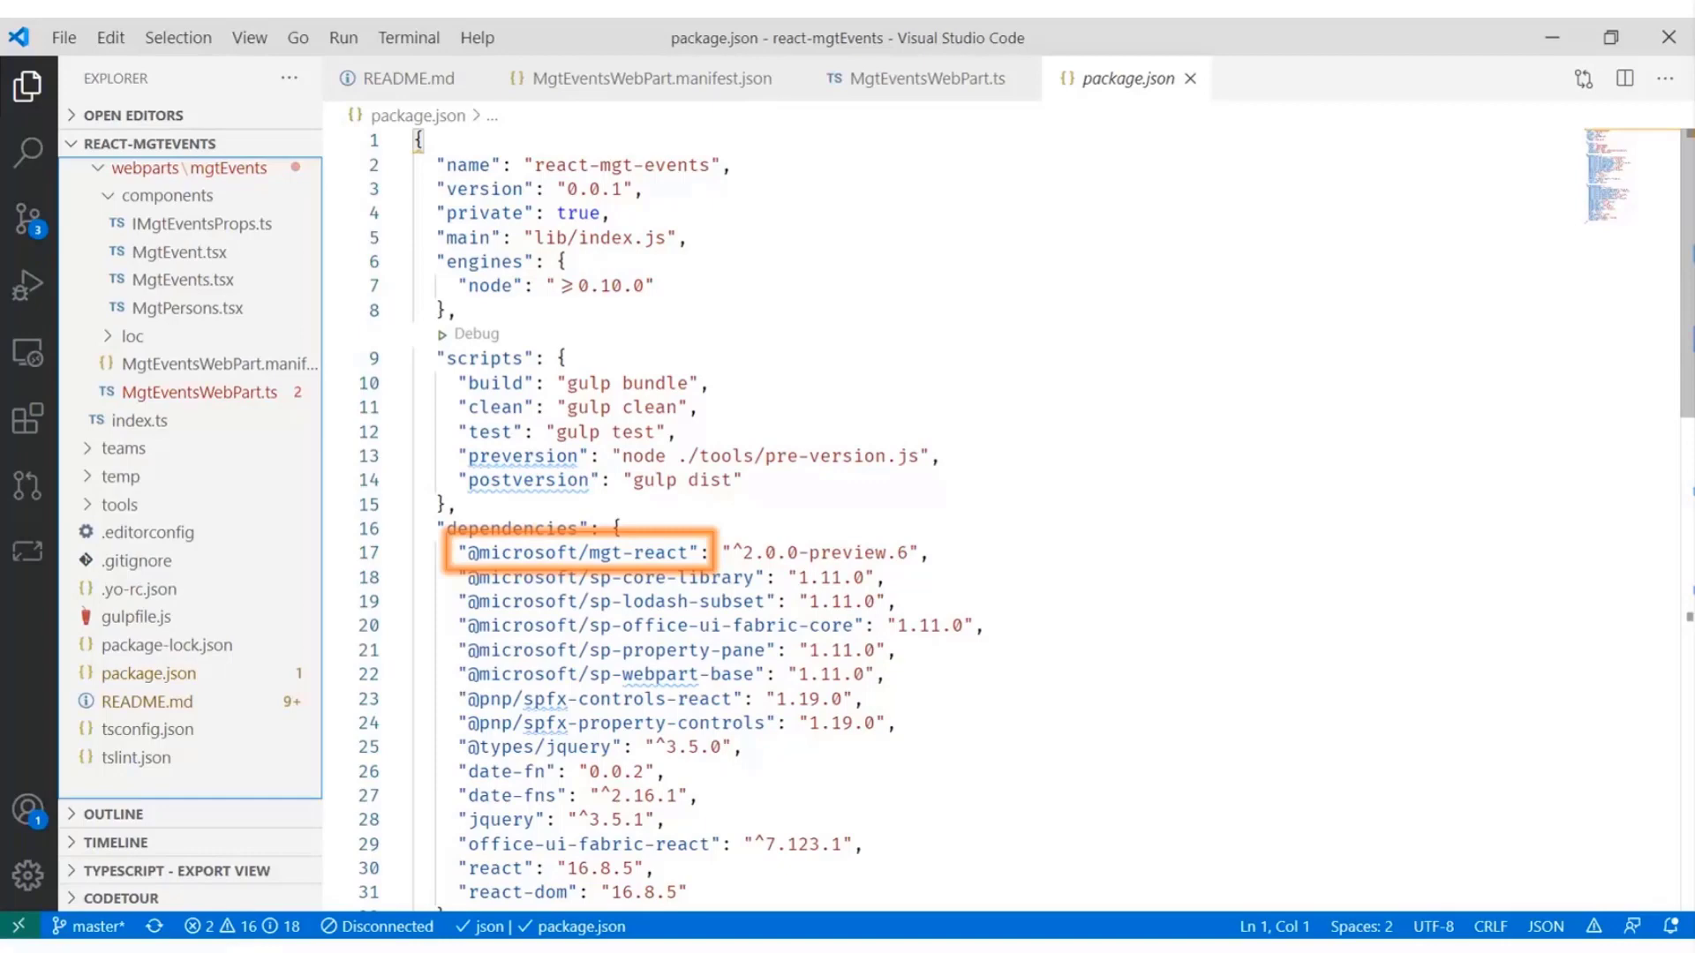
left_click(194, 392)
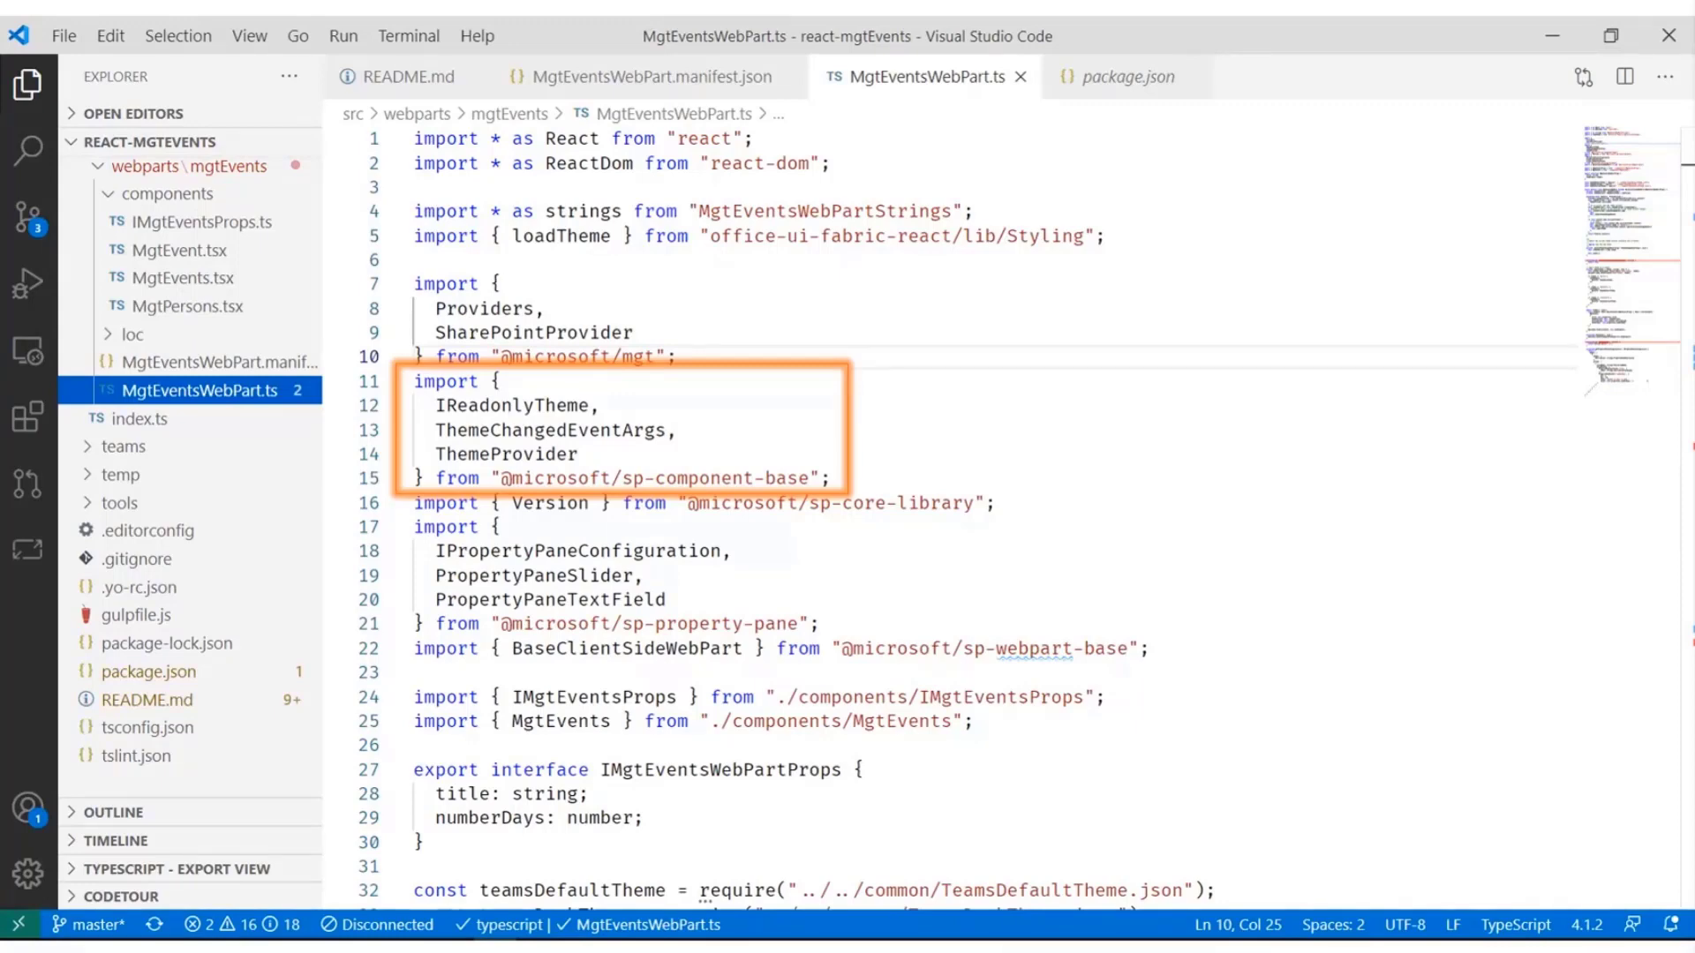
scroll("down", 3)
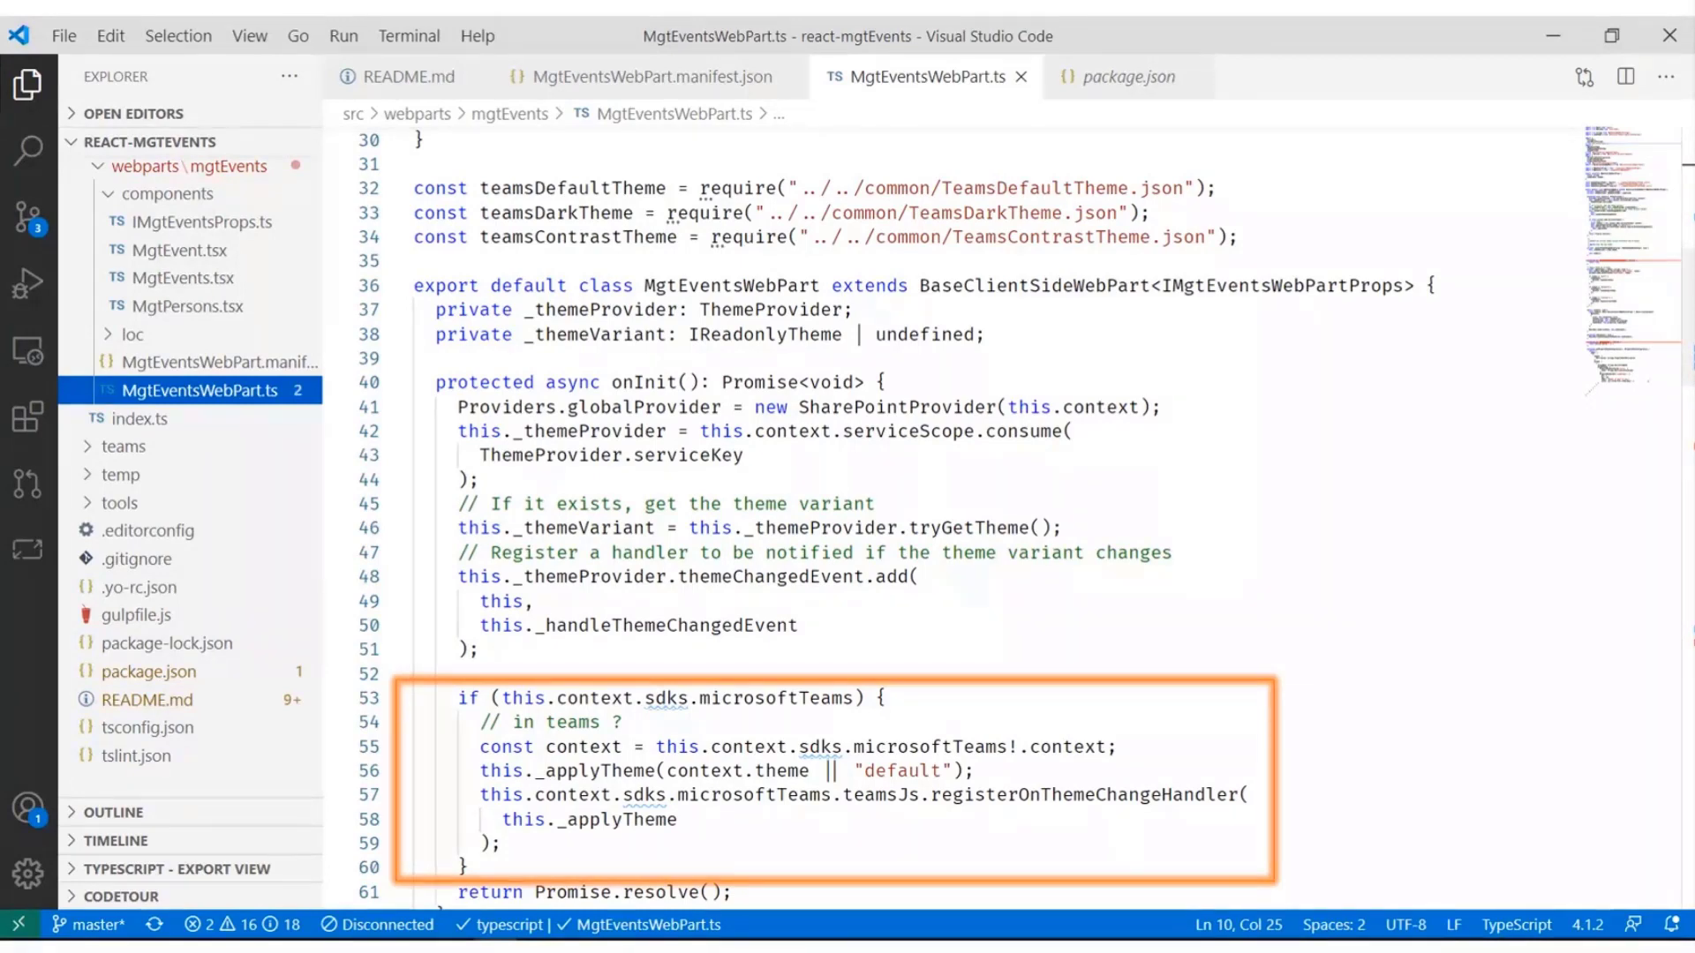
Step: Scroll to _applyTheme loading dark, default and contrast Teams themes, and the render call to MgtEvents
scroll("down", 3)
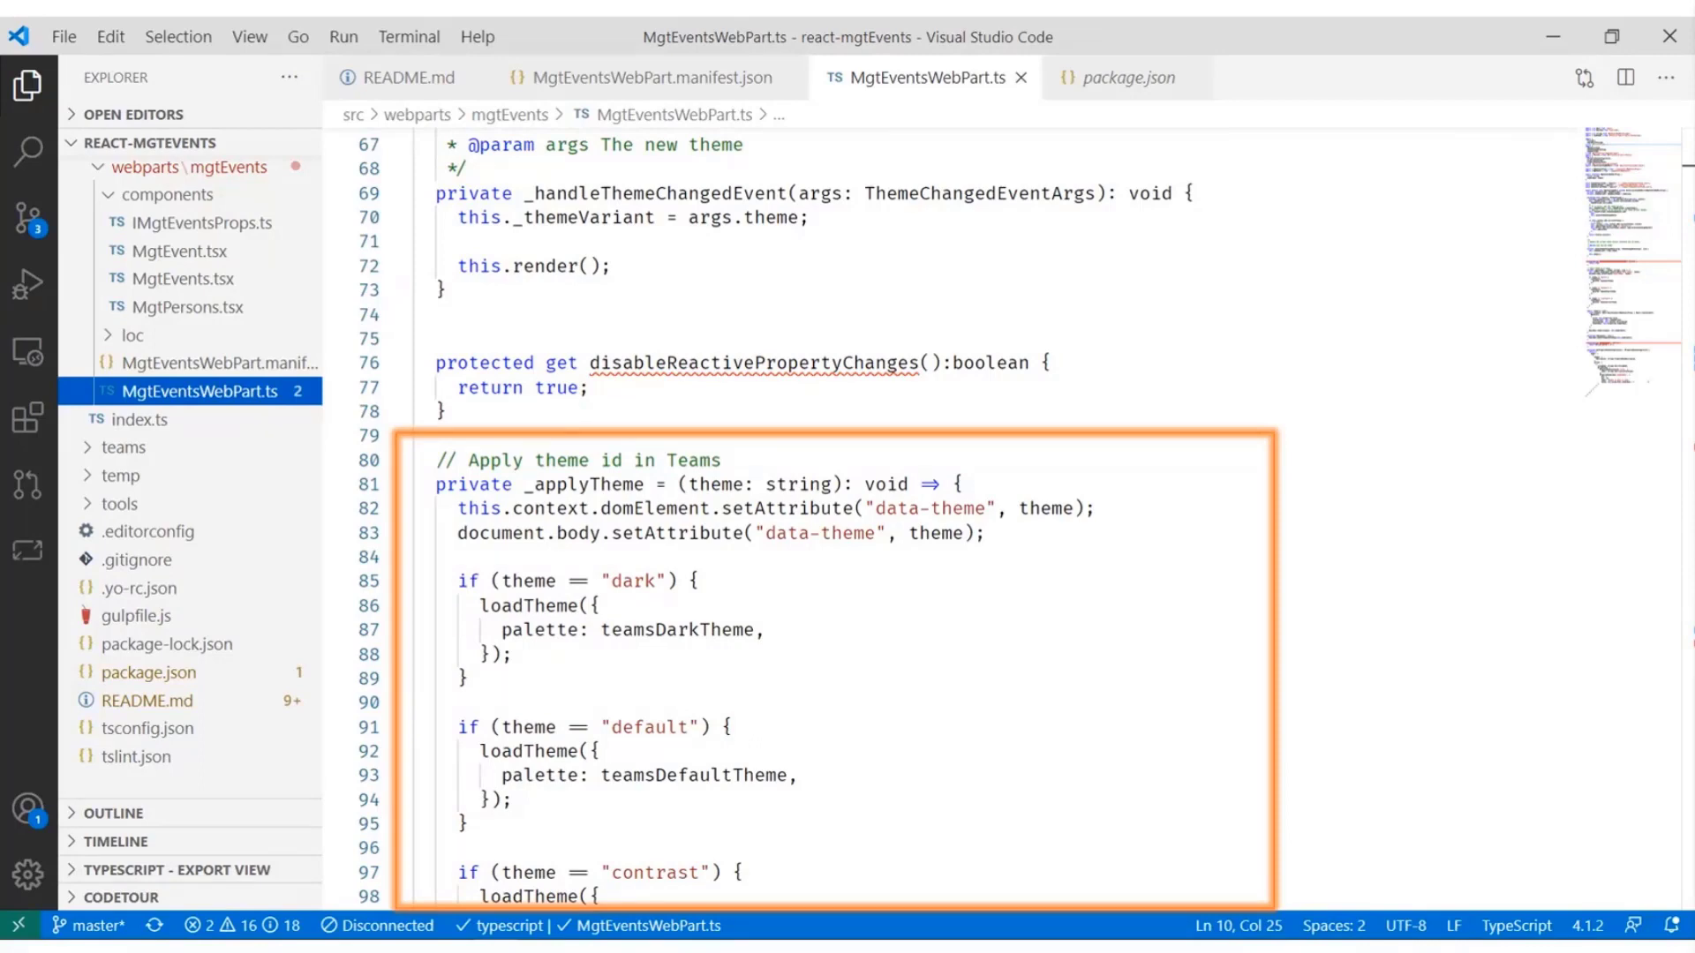
scroll("down", 3)
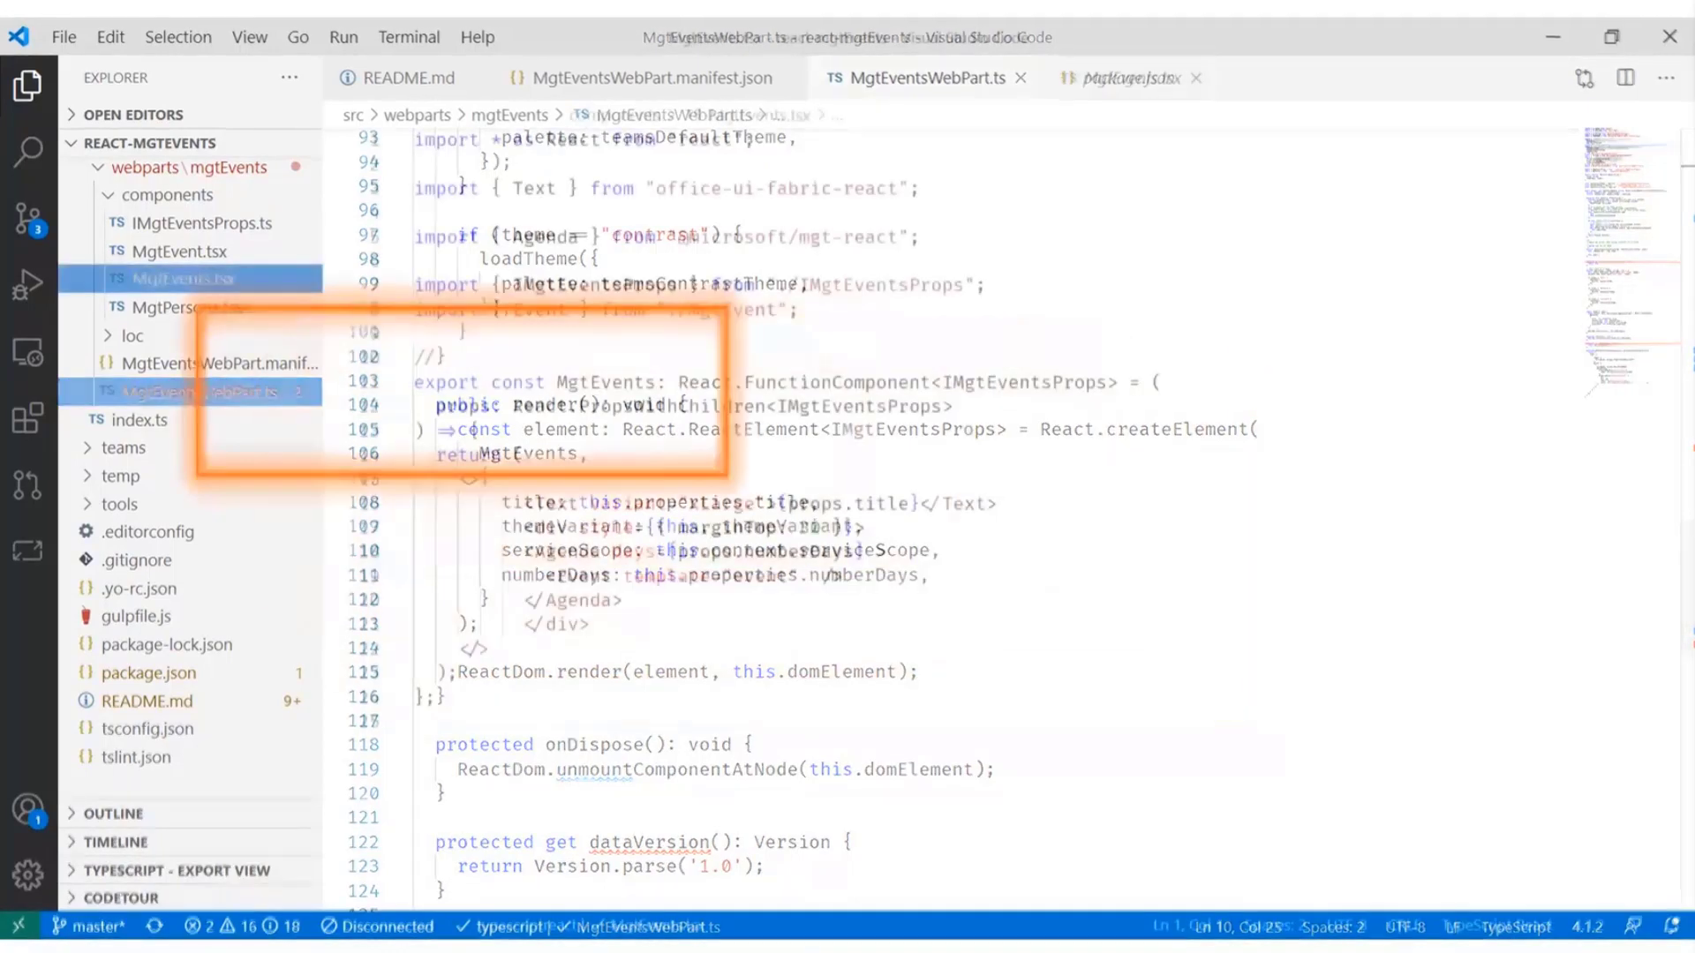
Step: Show MgtEvents.tsx rendering an Agenda with an event template
left_click(185, 277)
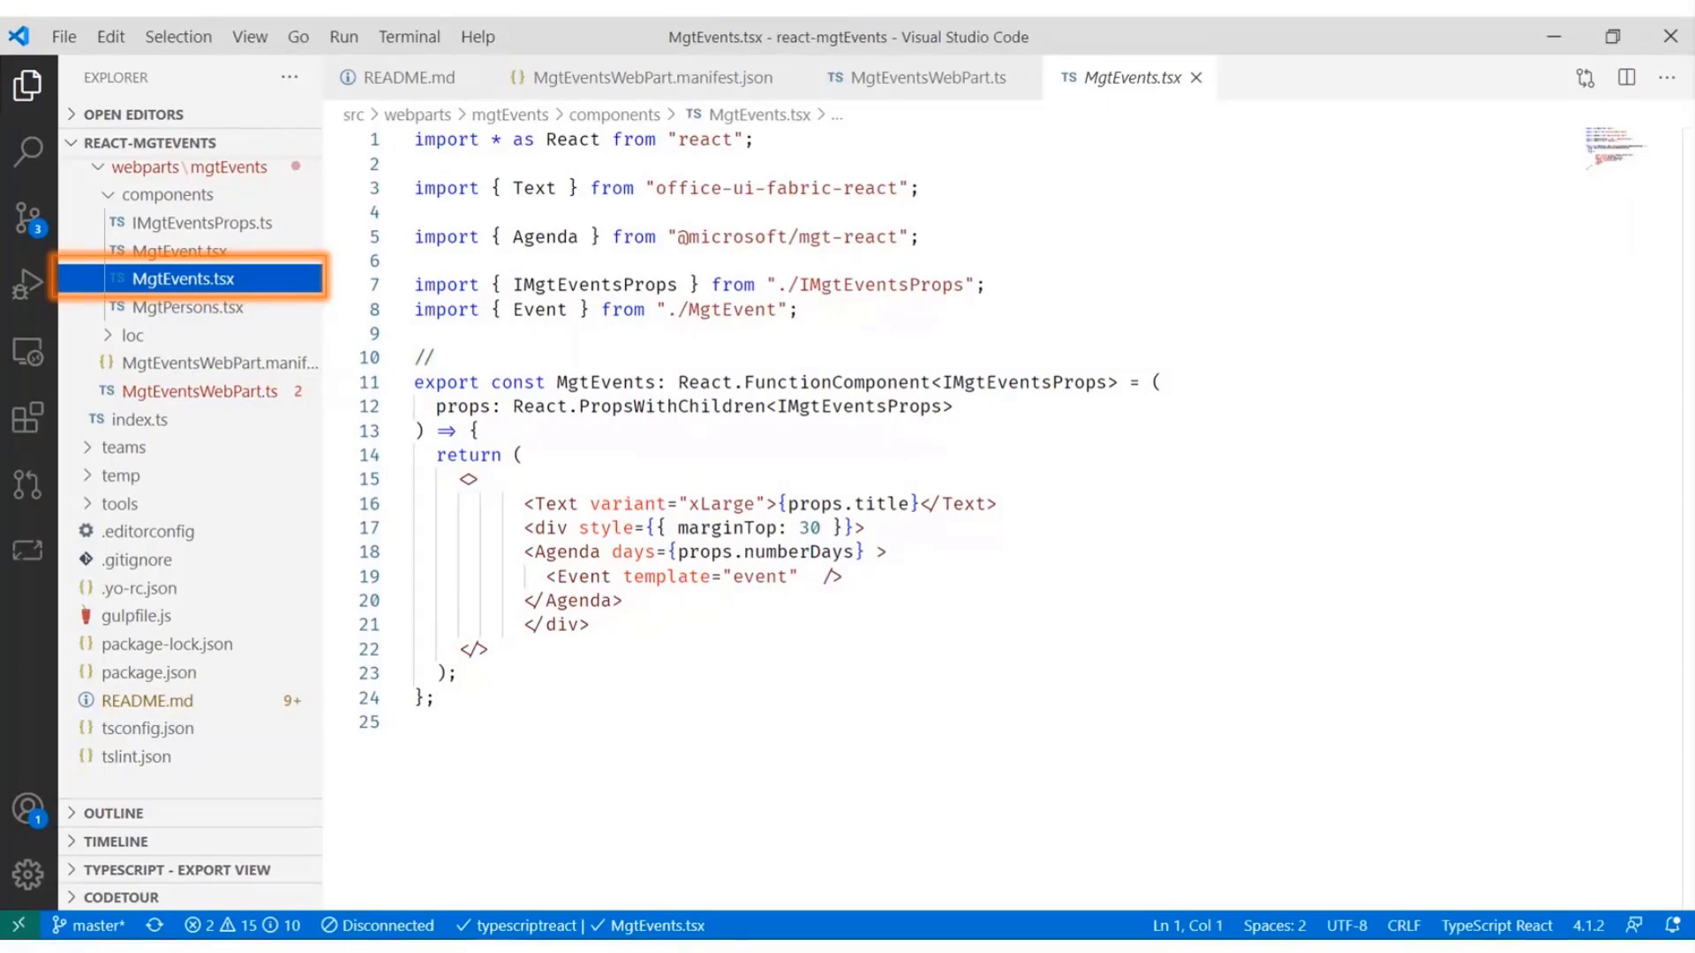
left_click(671, 235)
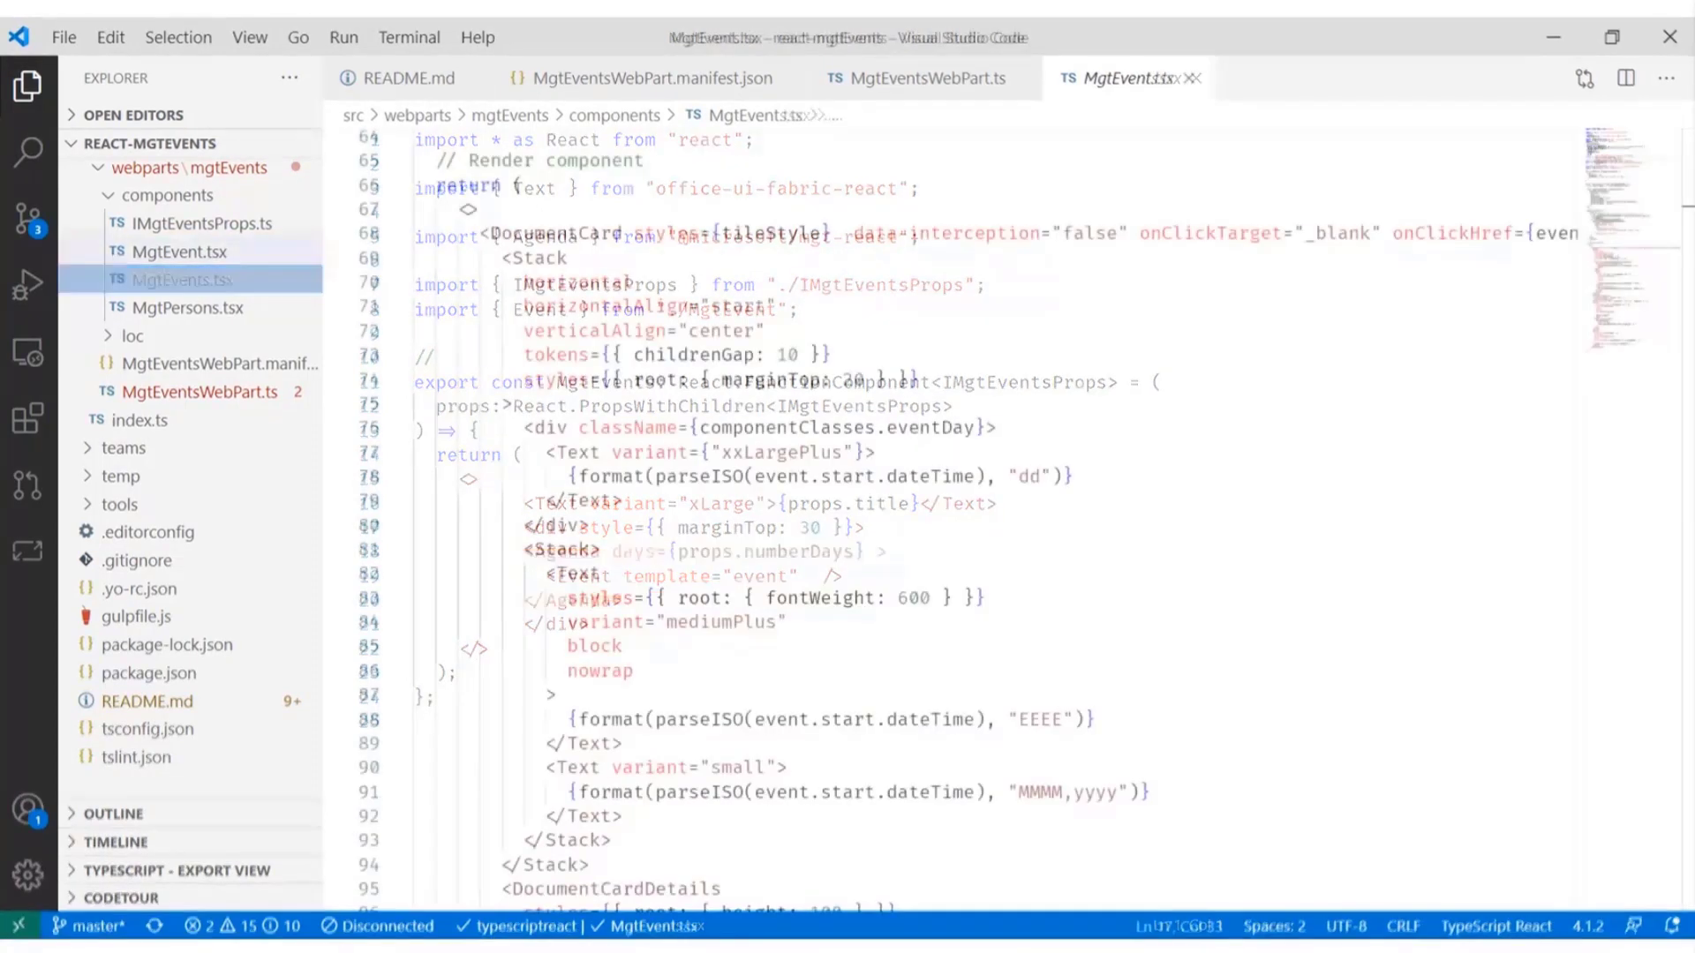
Step: Show MgtEvent.tsx's DocumentCard render formatting each event's start date and time with MgtPersons attendees
left_click(182, 251)
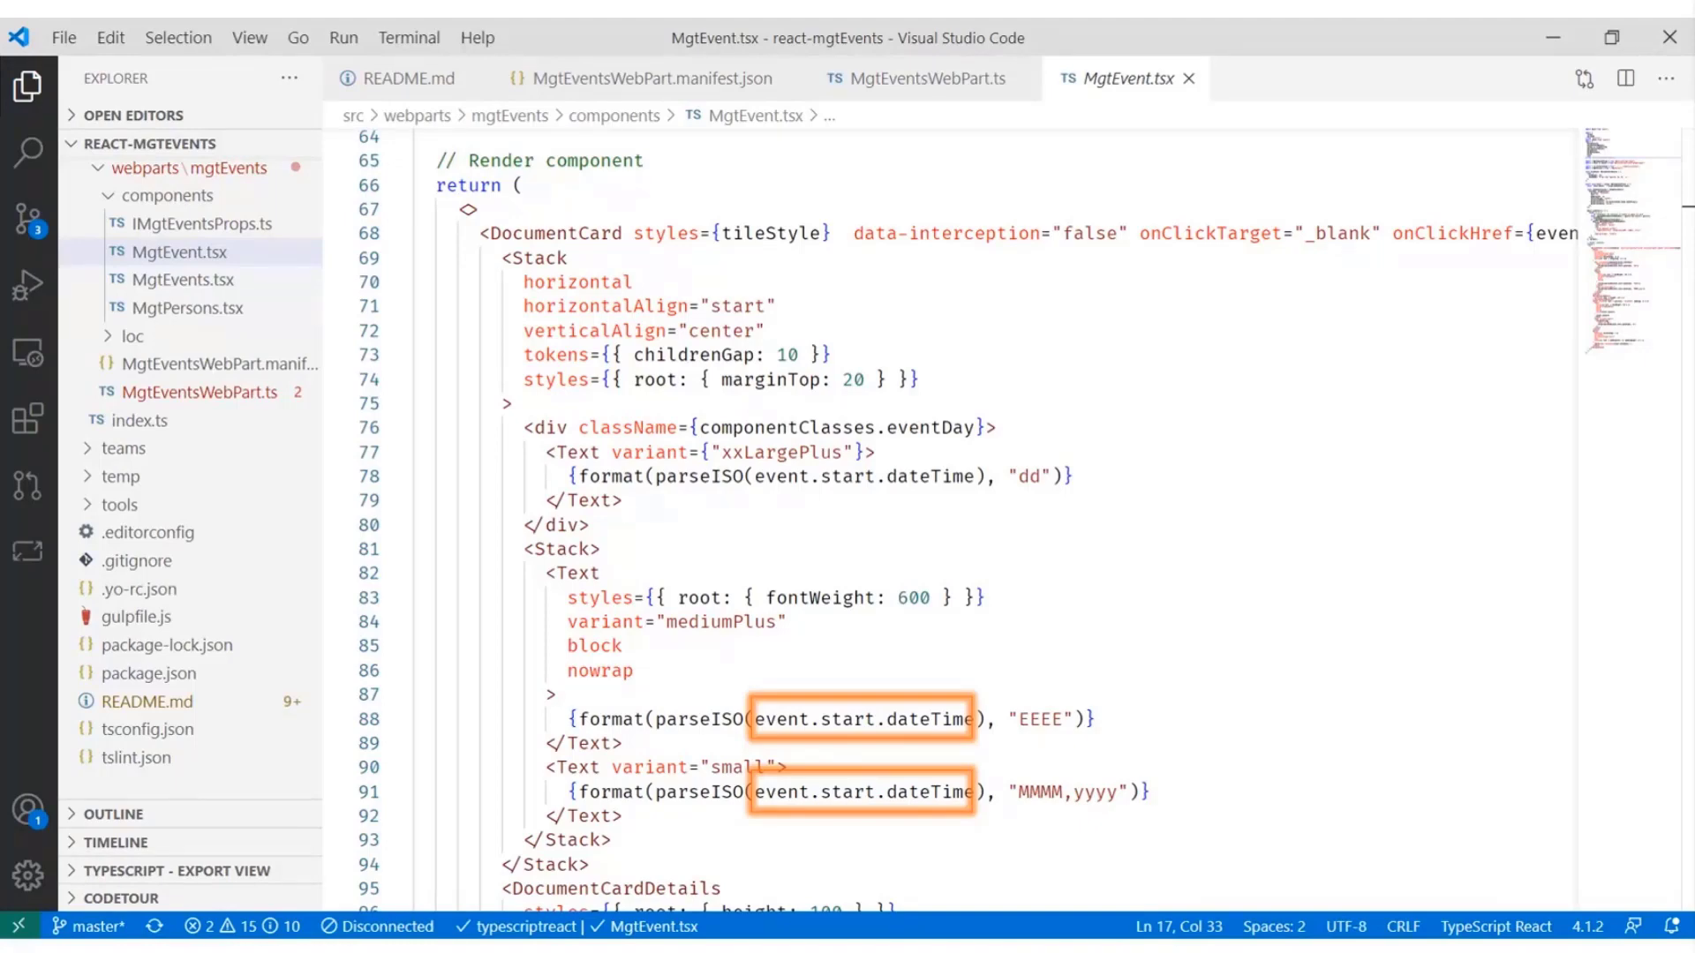
scroll("down", 3)
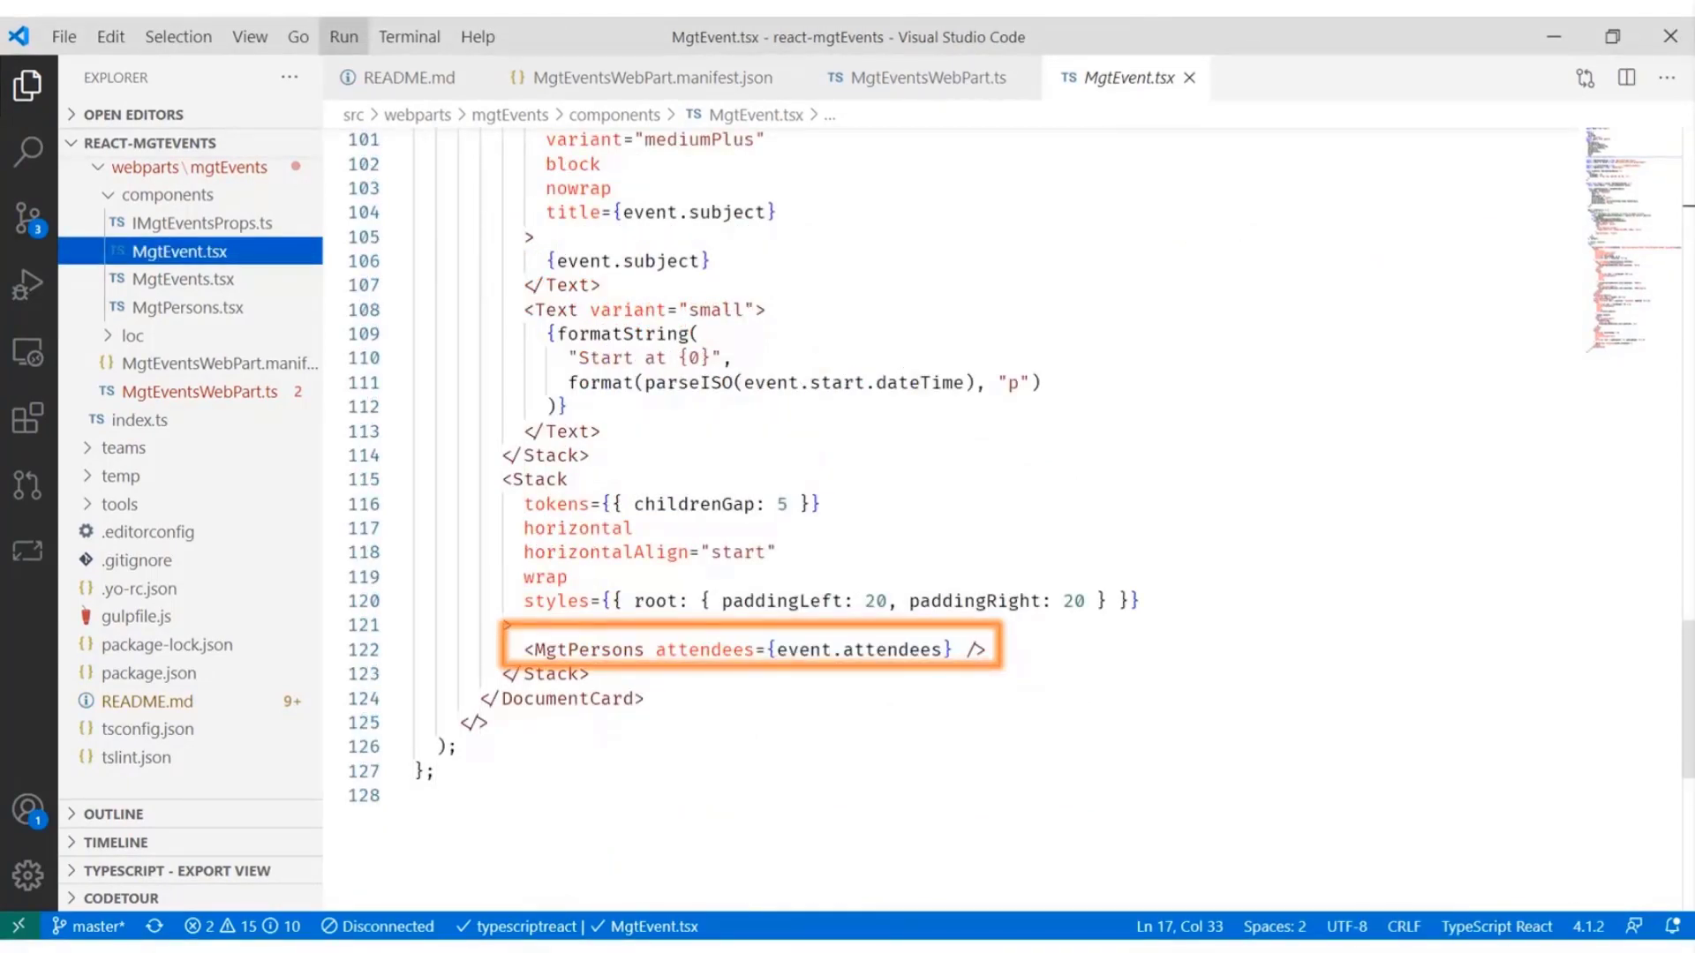
Step: Show MgtPersons.tsx mapping each attendee to a Person component with presence
left_click(180, 307)
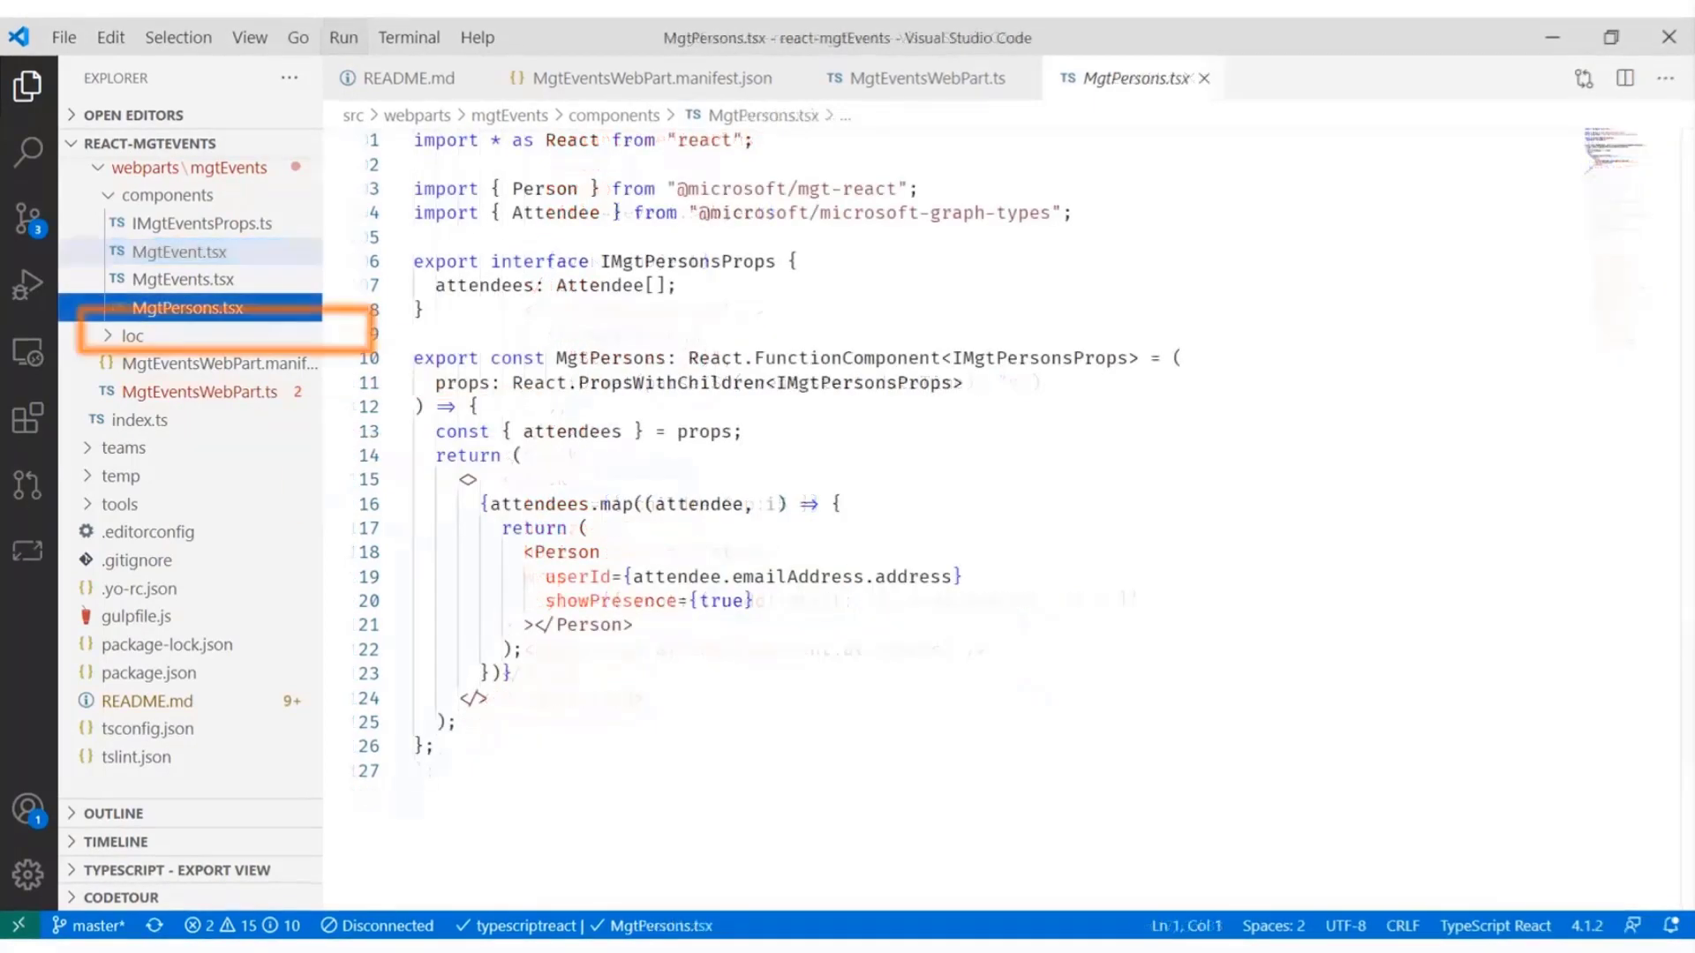